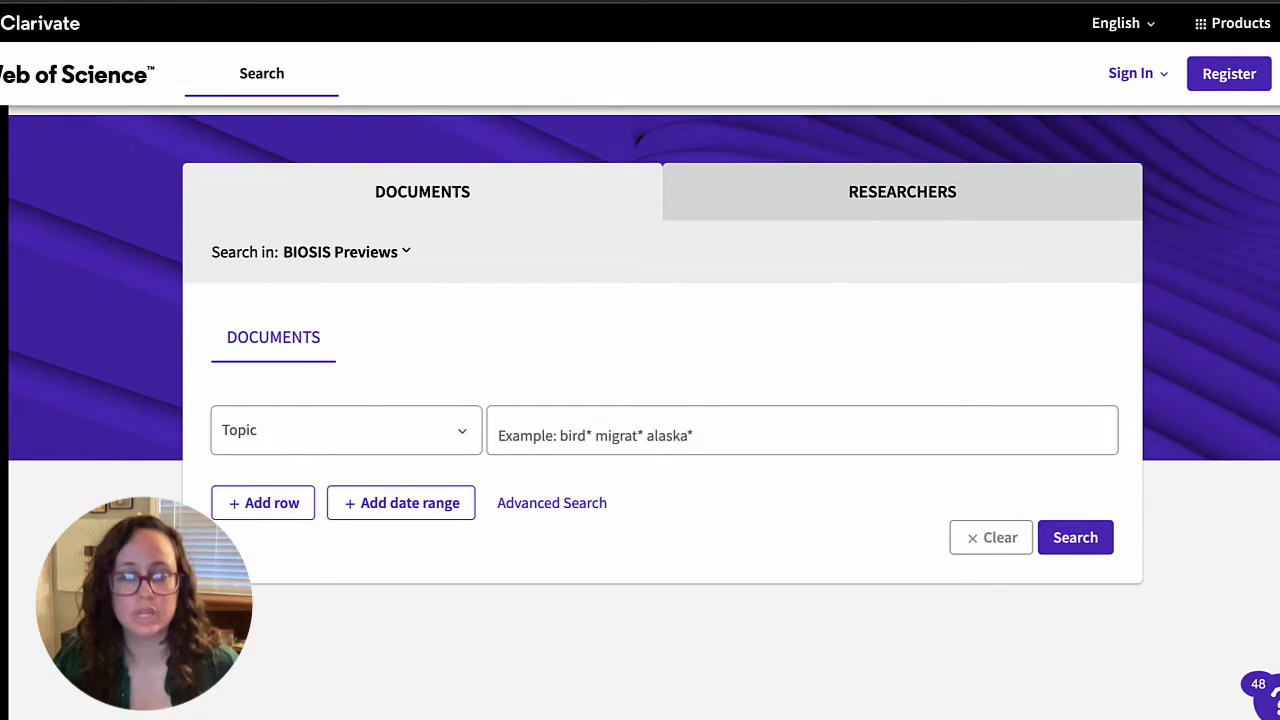
pyautogui.moveTo(750, 312)
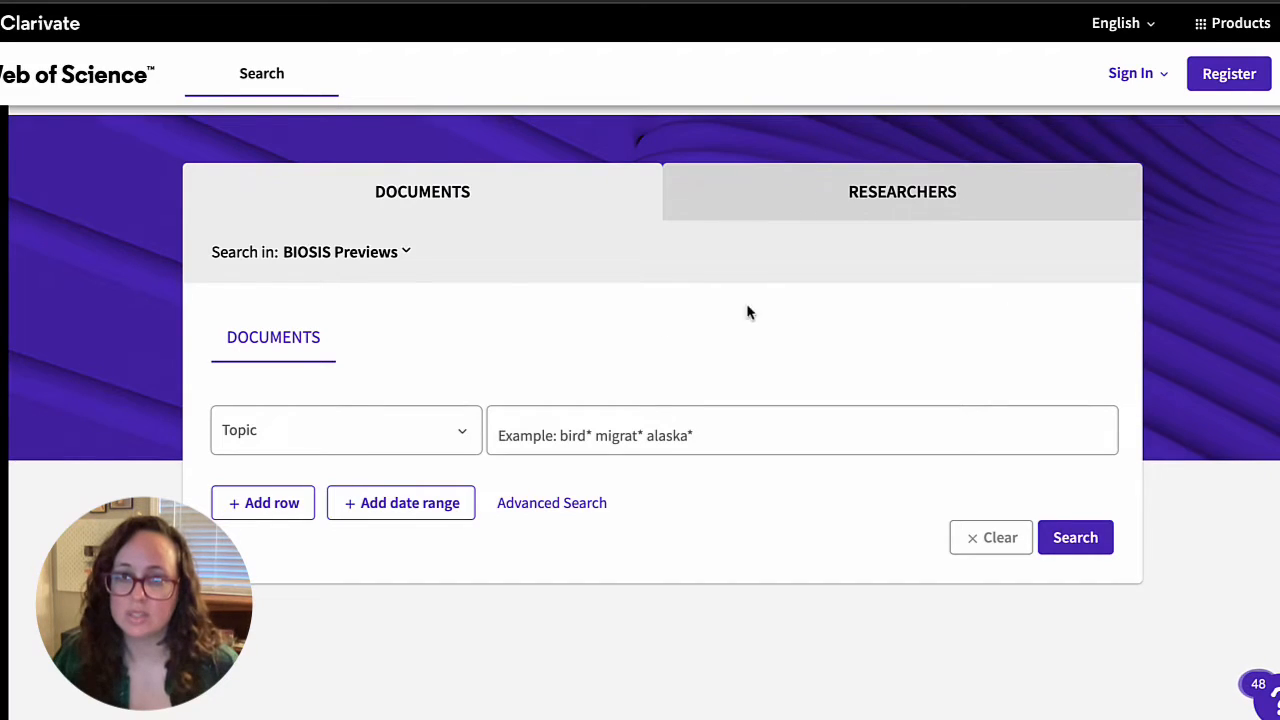
# Run the topic query dipyridamole OR anticoagulant OR antiplatelet OR vasodilator OR aspirin in BIOSIS Previews
pyautogui.click(340, 252)
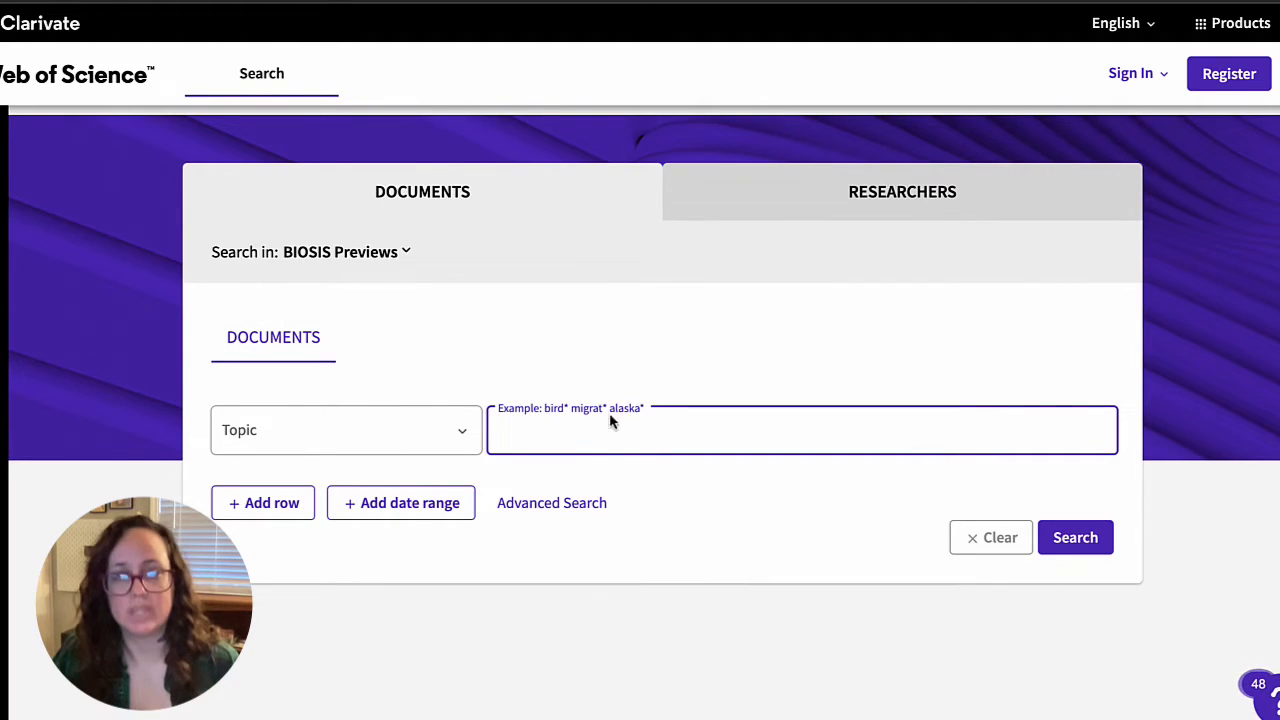
pyautogui.moveTo(658, 382)
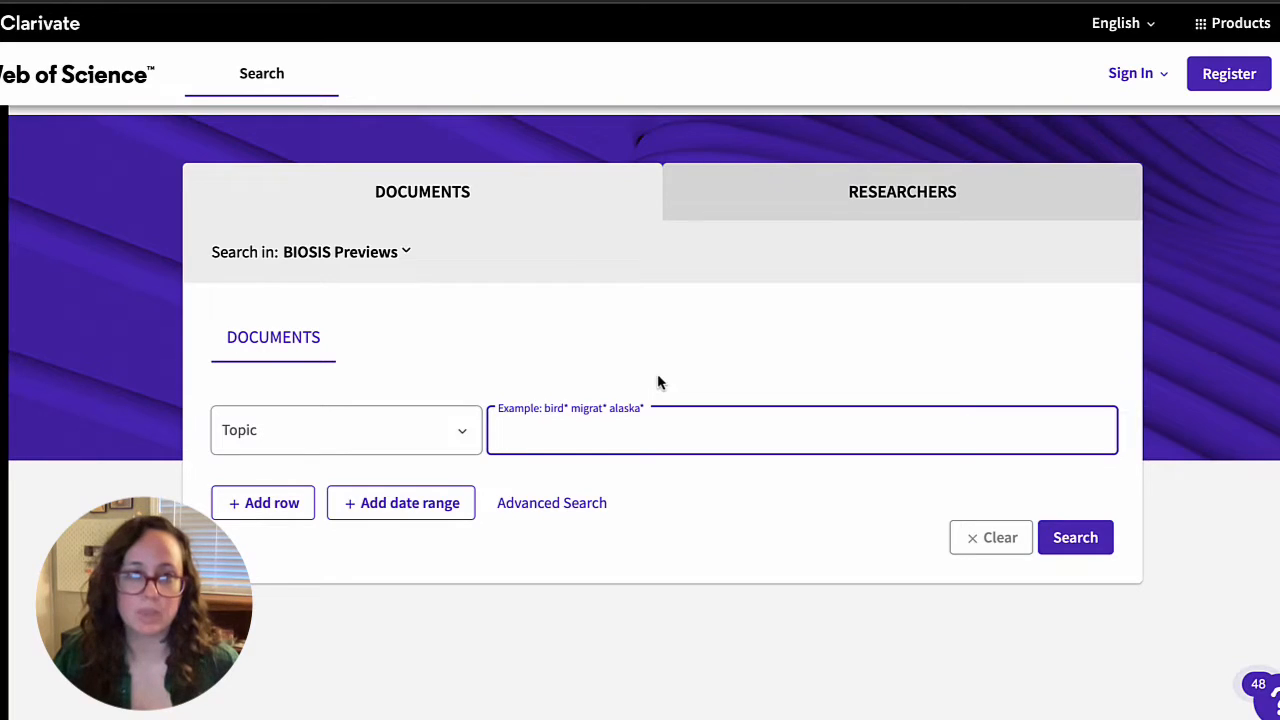
pyautogui.write('dipyr')
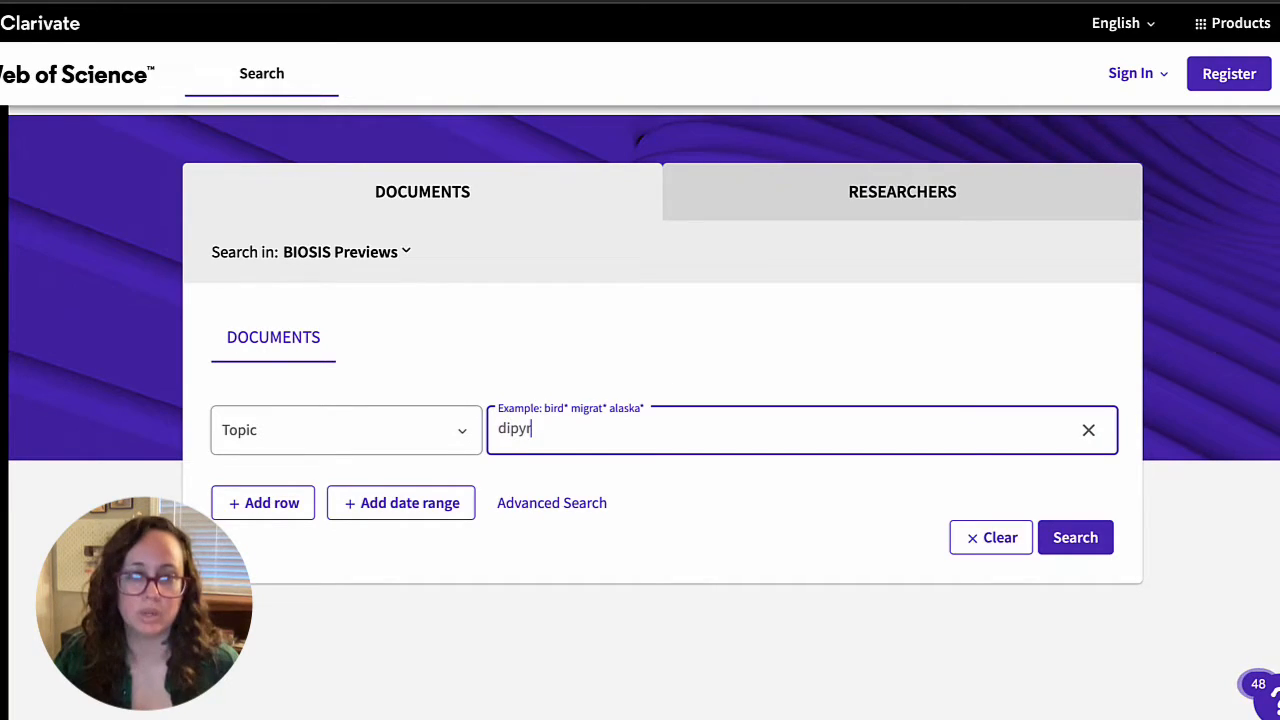
pyautogui.write('idamole')
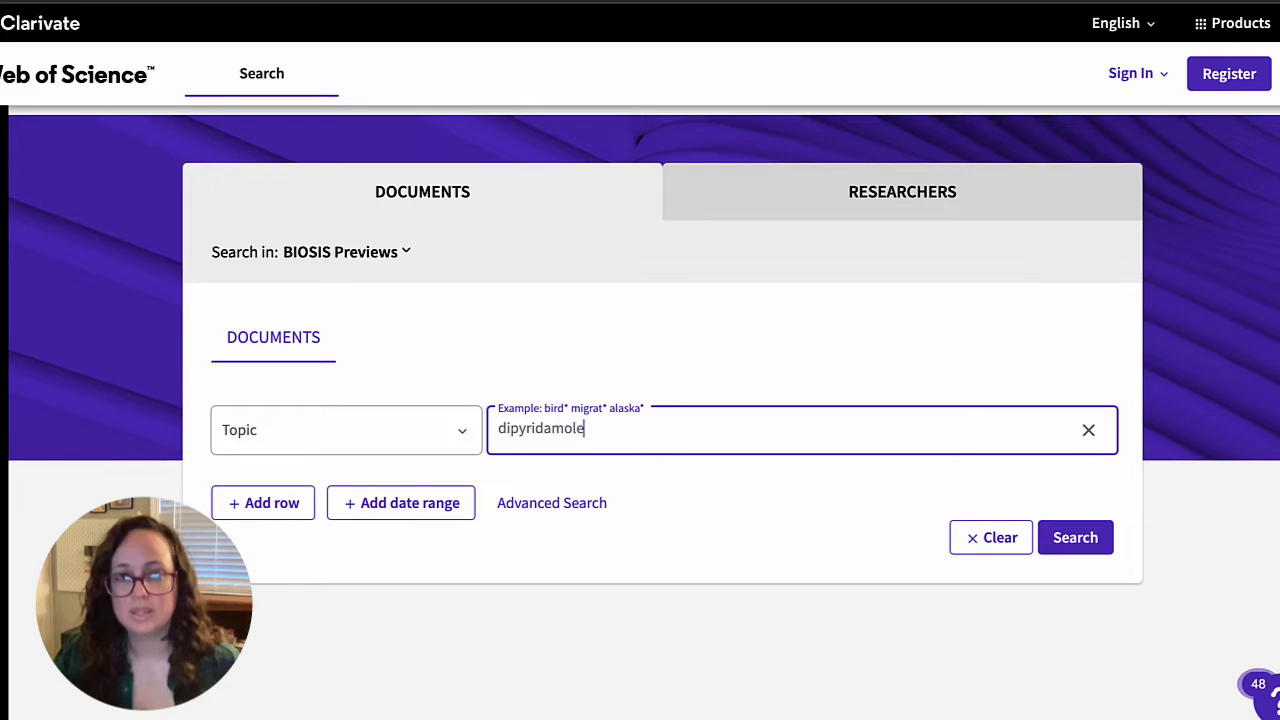
pyautogui.write('OR antico')
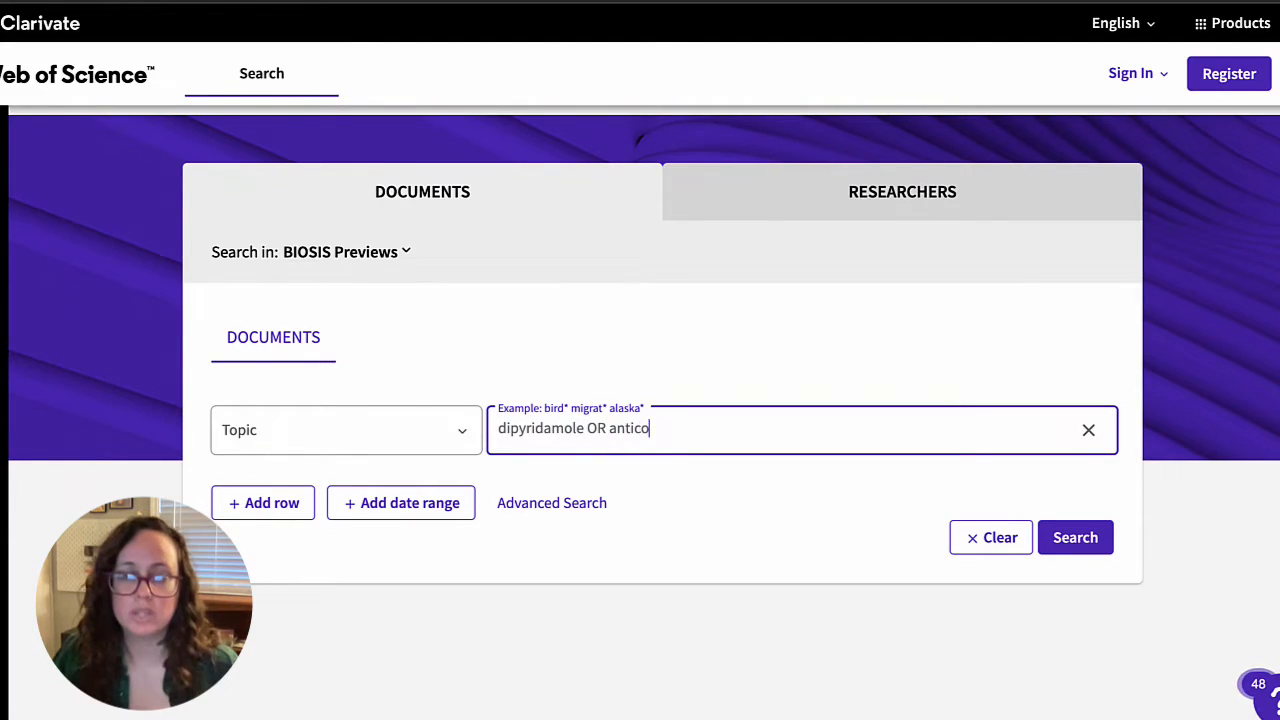
pyautogui.write('agulant')
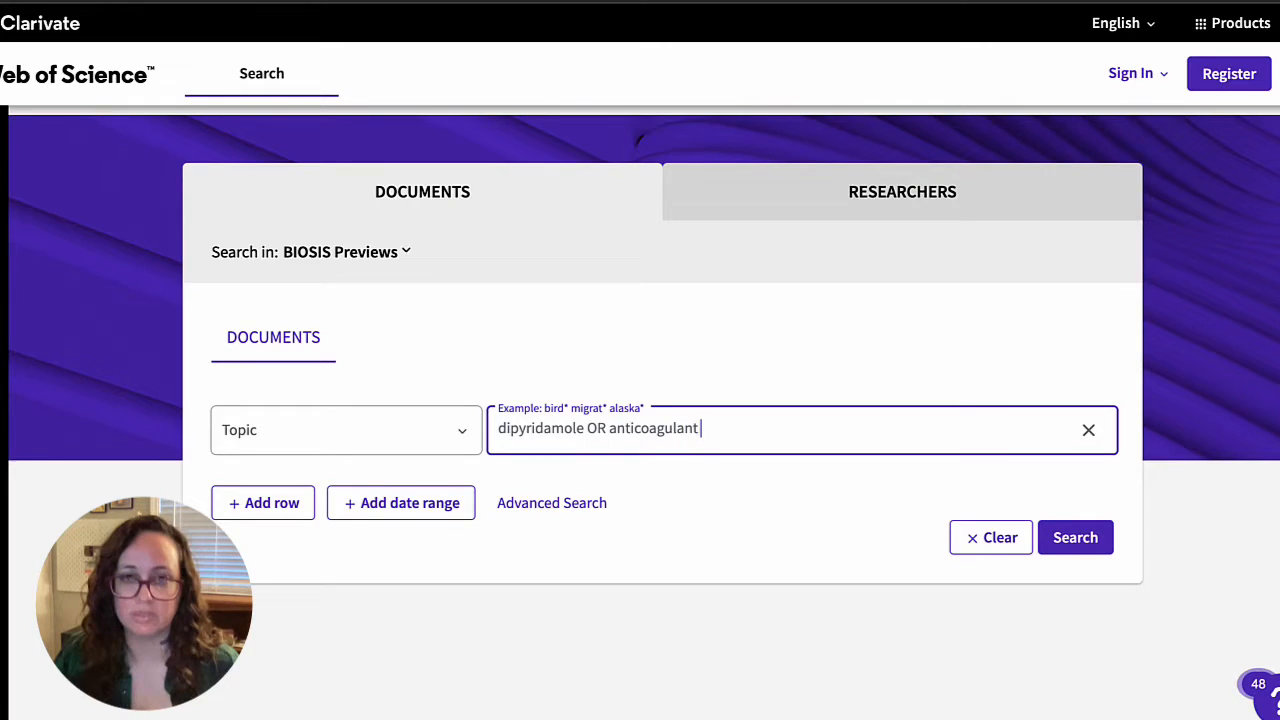
pyautogui.write('OR antiplate')
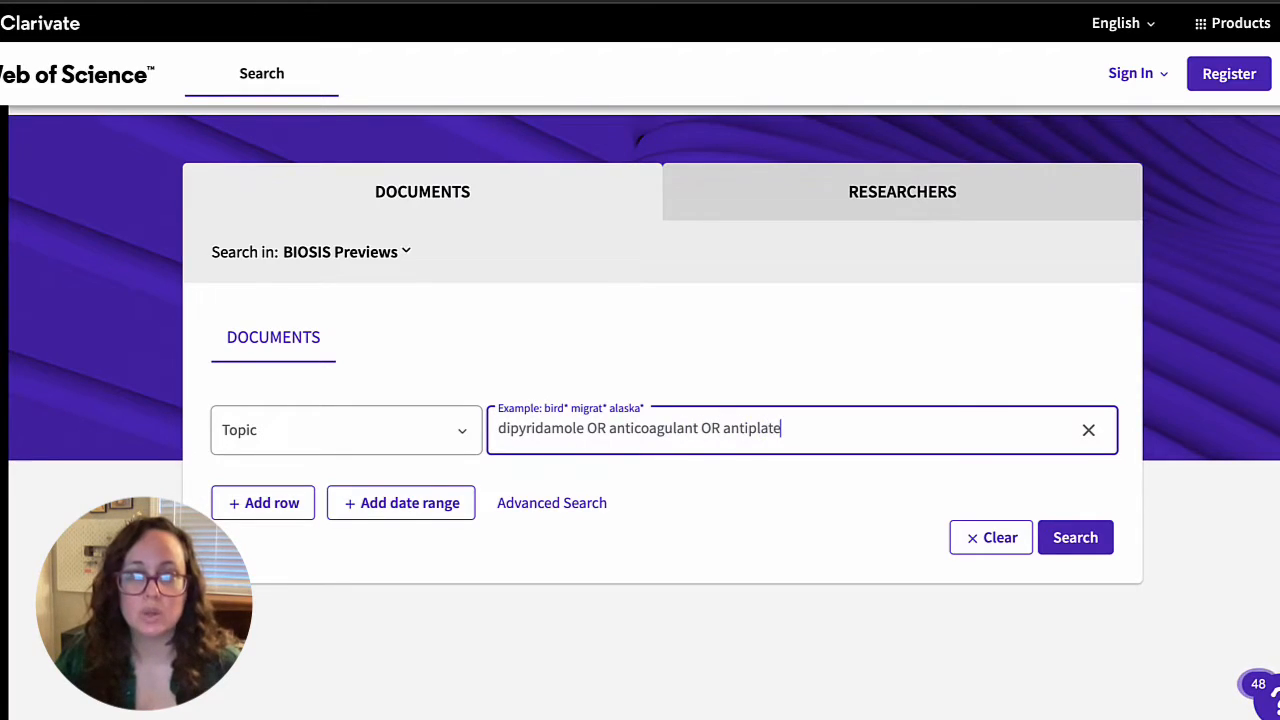
pyautogui.write('let')
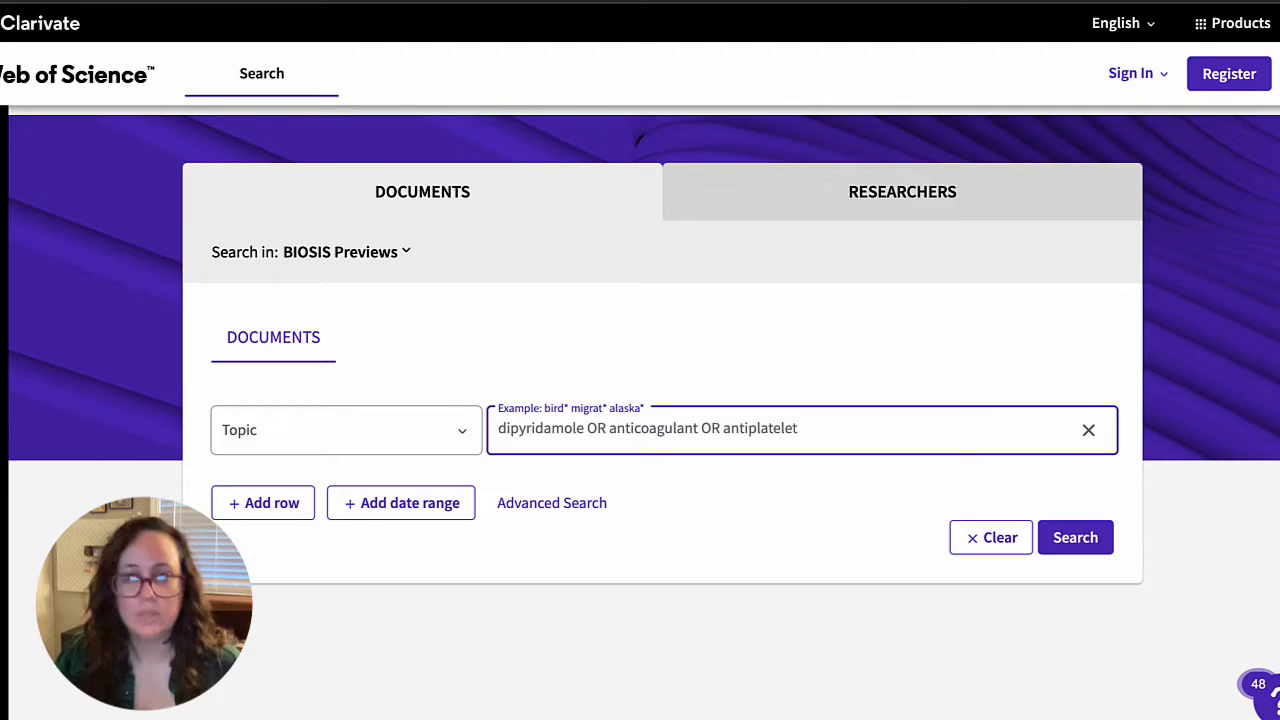
pyautogui.write('OR')
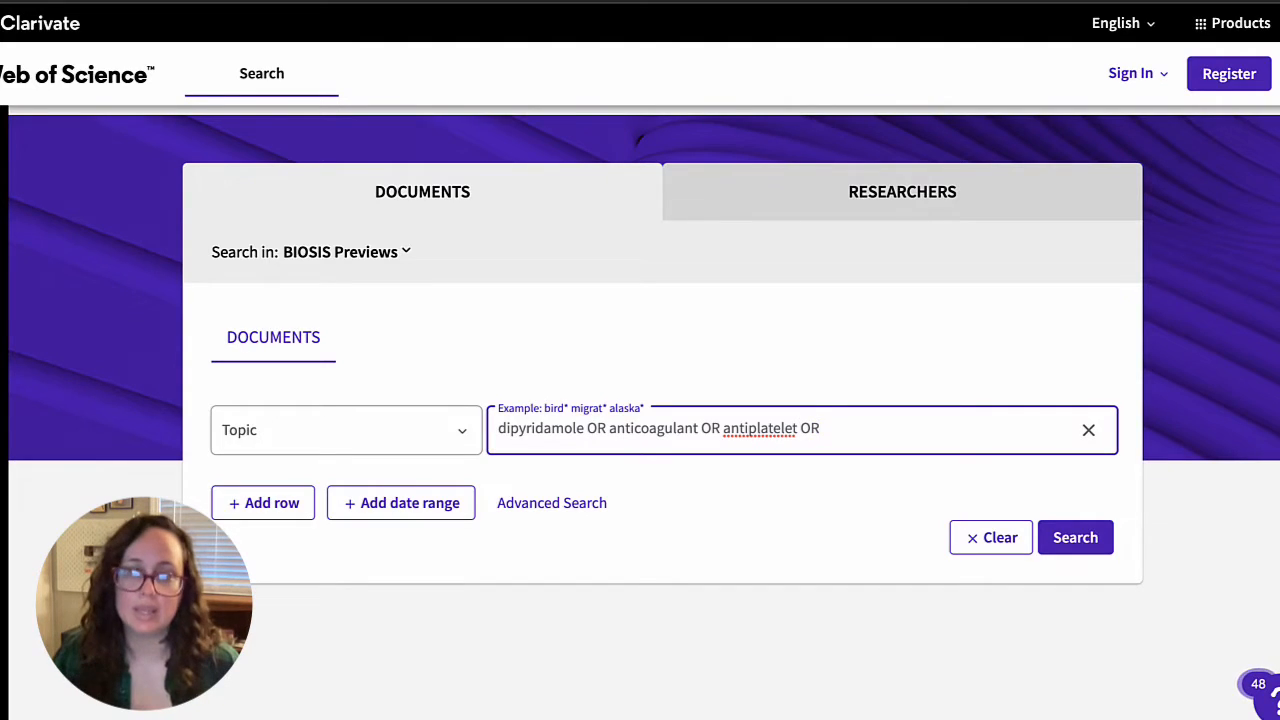
pyautogui.write('vasodilator OR')
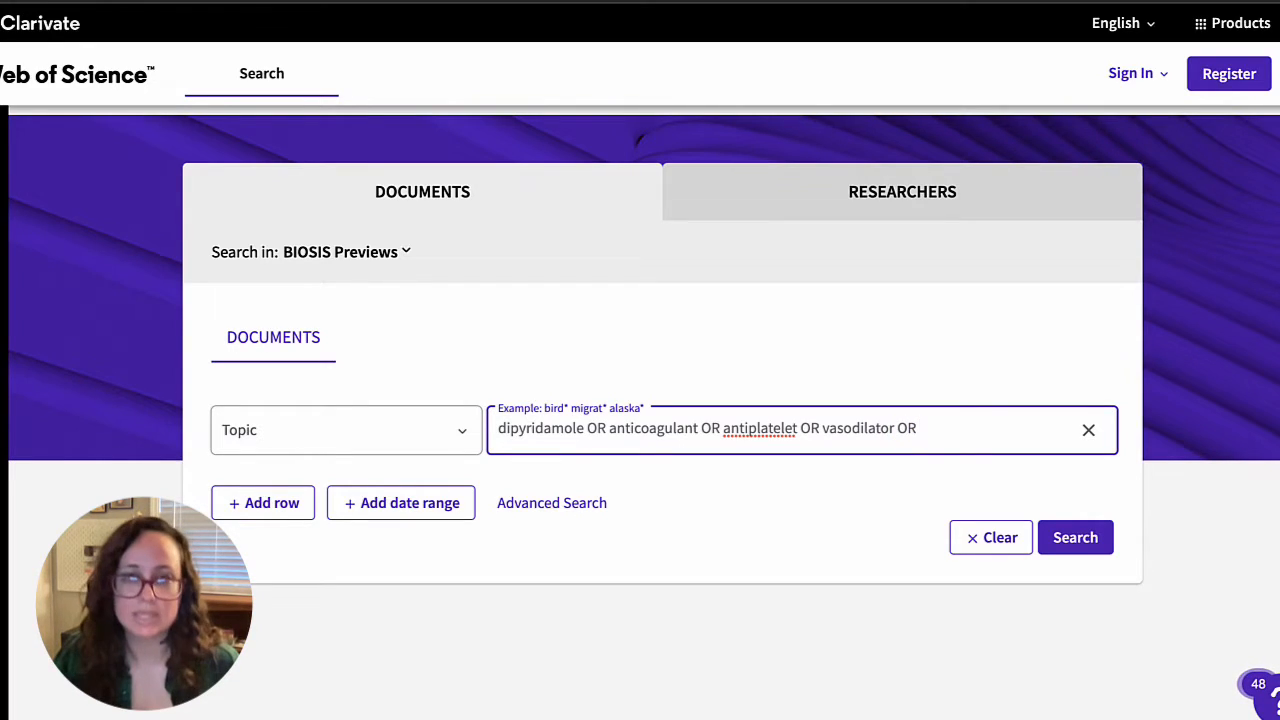
pyautogui.write('aspirin')
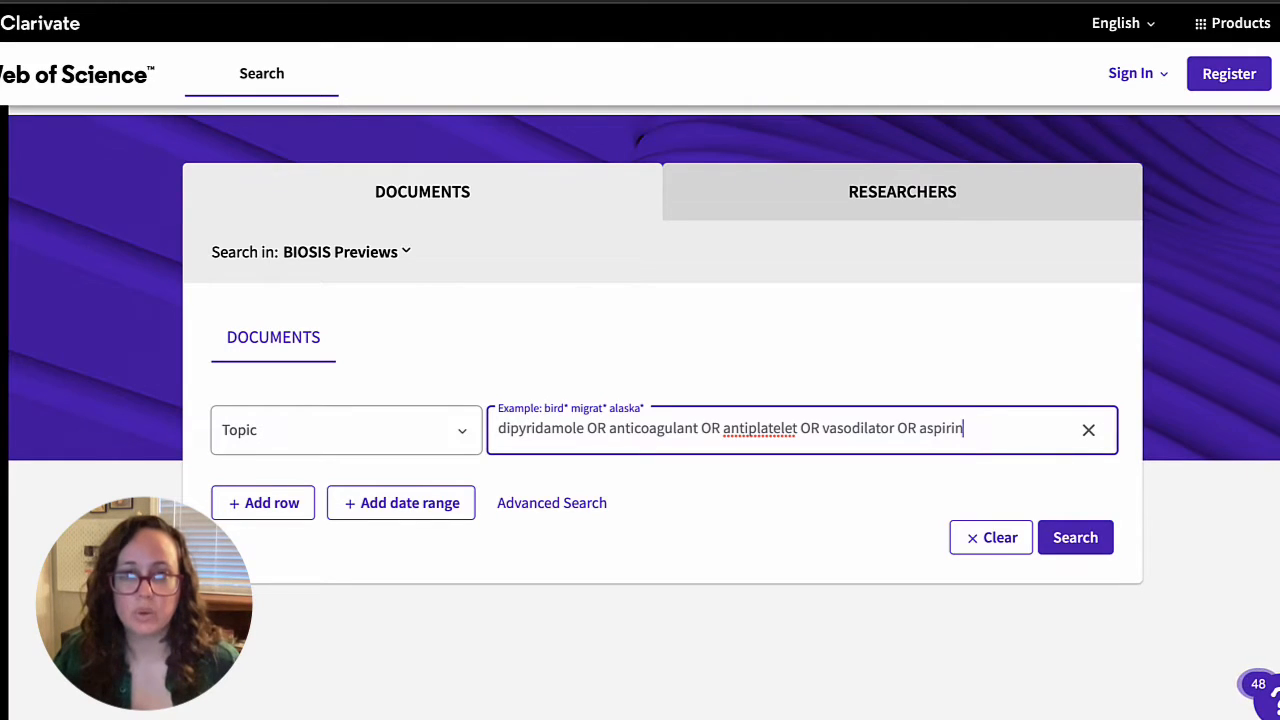
pyautogui.moveTo(1050, 528)
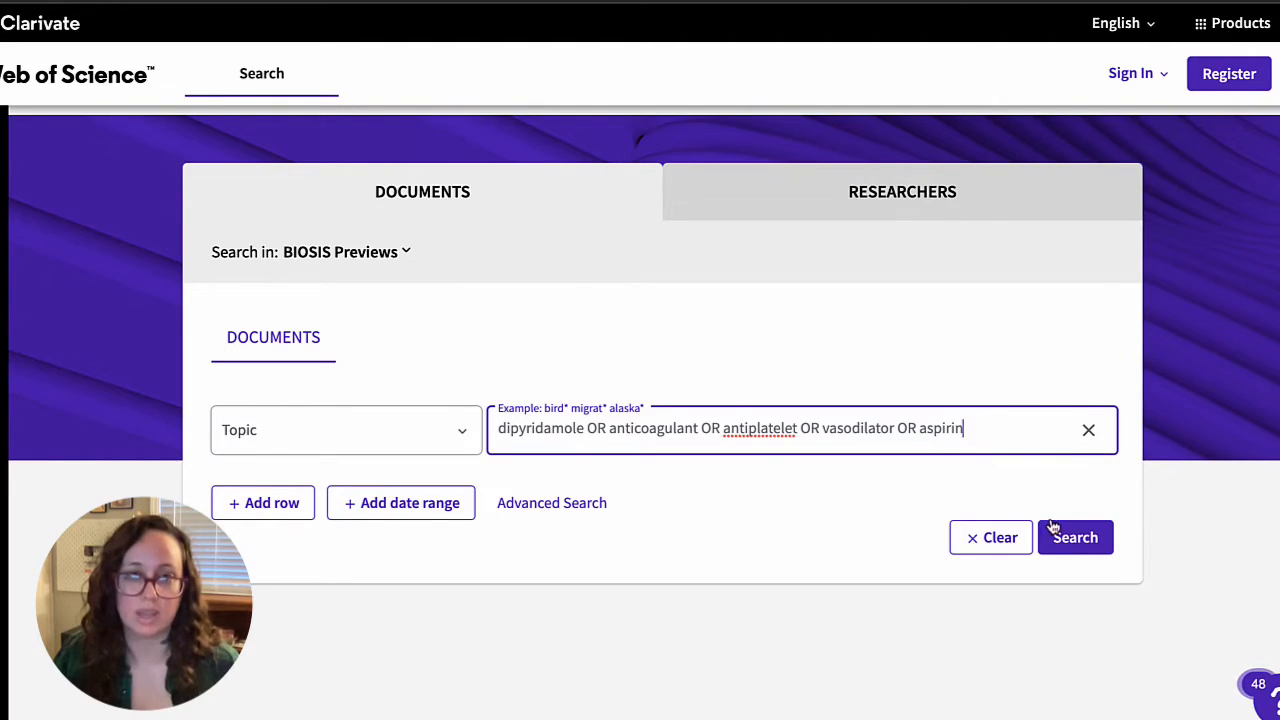
pyautogui.click(1076, 536)
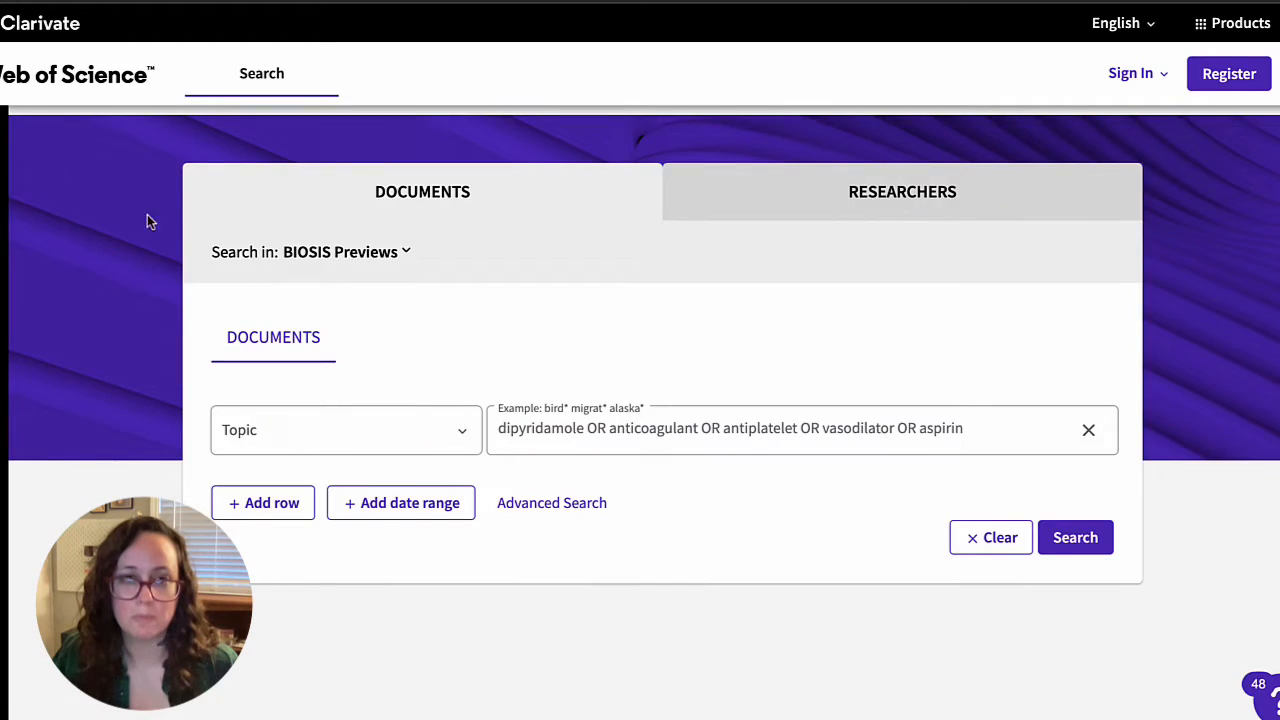
# Enter trial topic queries for blood clot/thrombosis terms and diabetes terms in the cleared field
pyautogui.click(1088, 428)
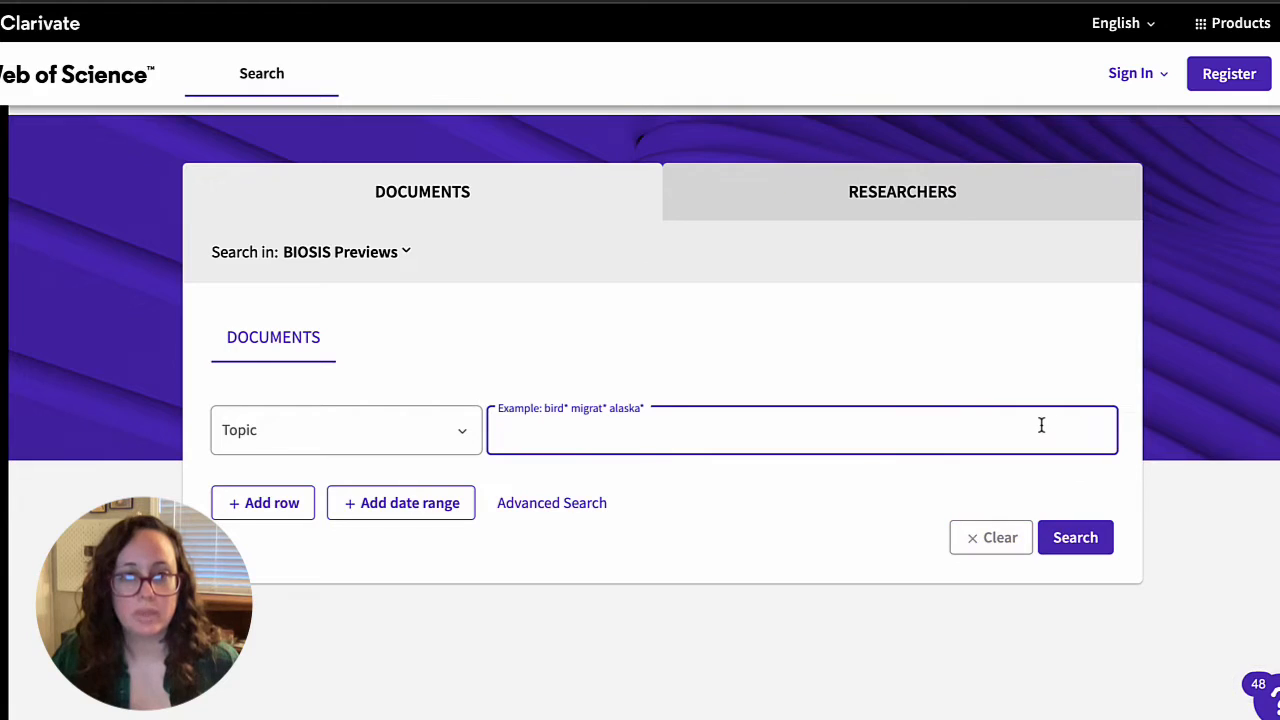
pyautogui.moveTo(1052, 378)
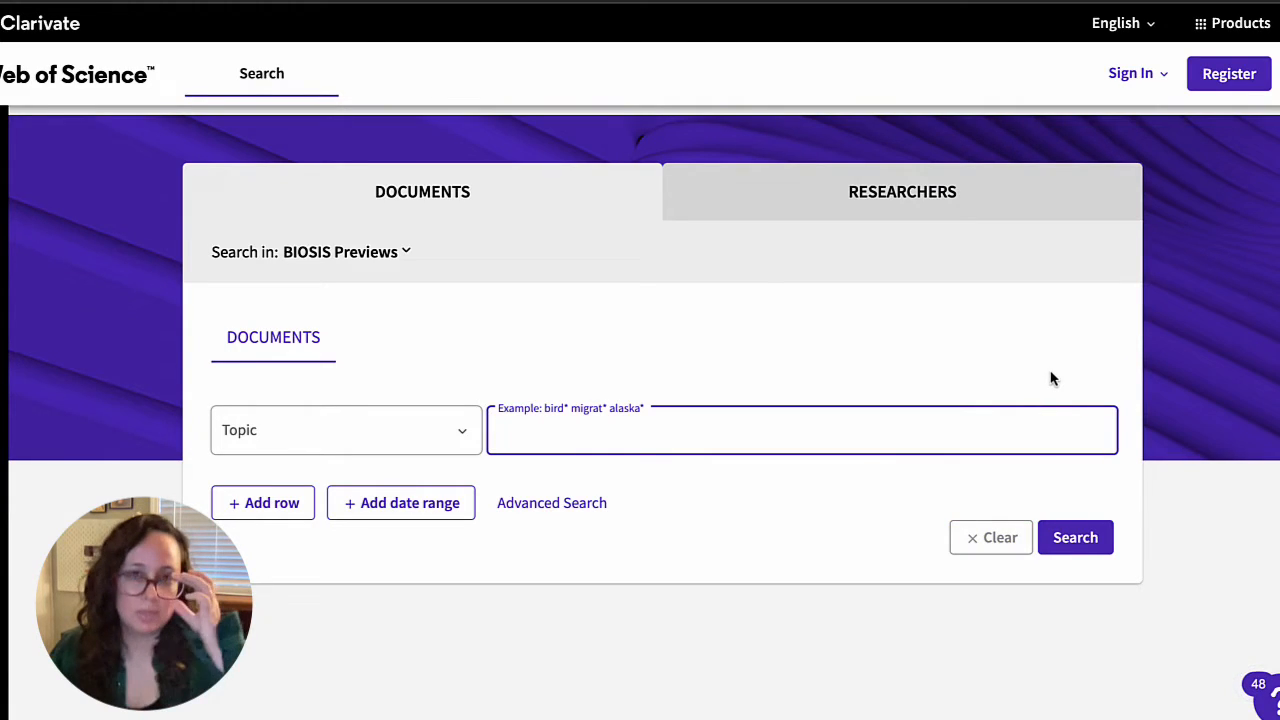
pyautogui.write('"blood clot" OR thrombus OR')
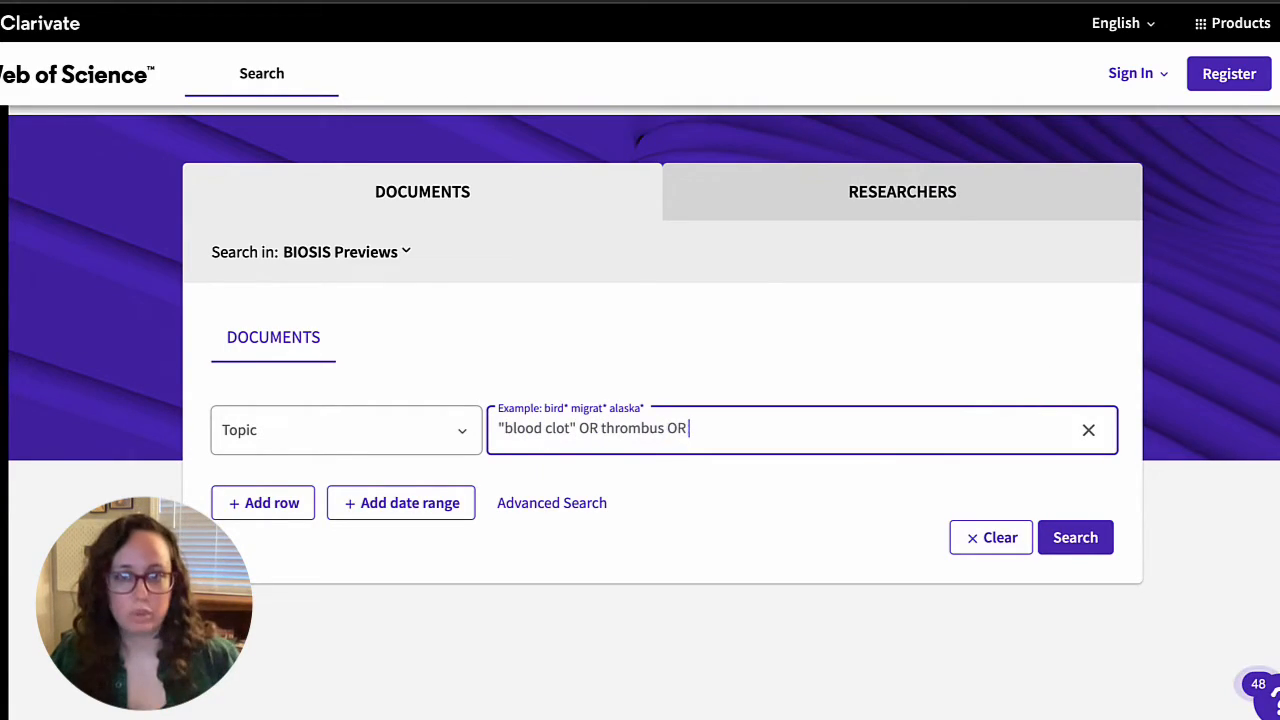
pyautogui.write('thrombosis OR coagulation')
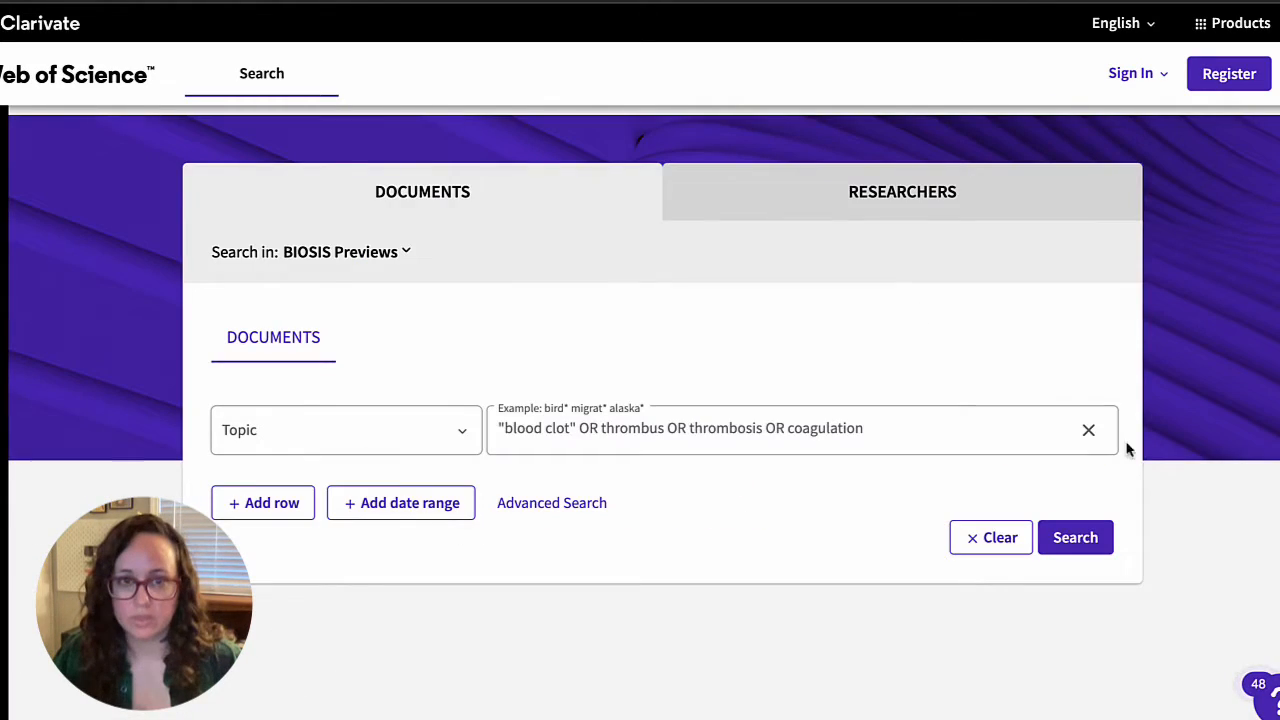
pyautogui.write('diabetic OR diabetes OR')
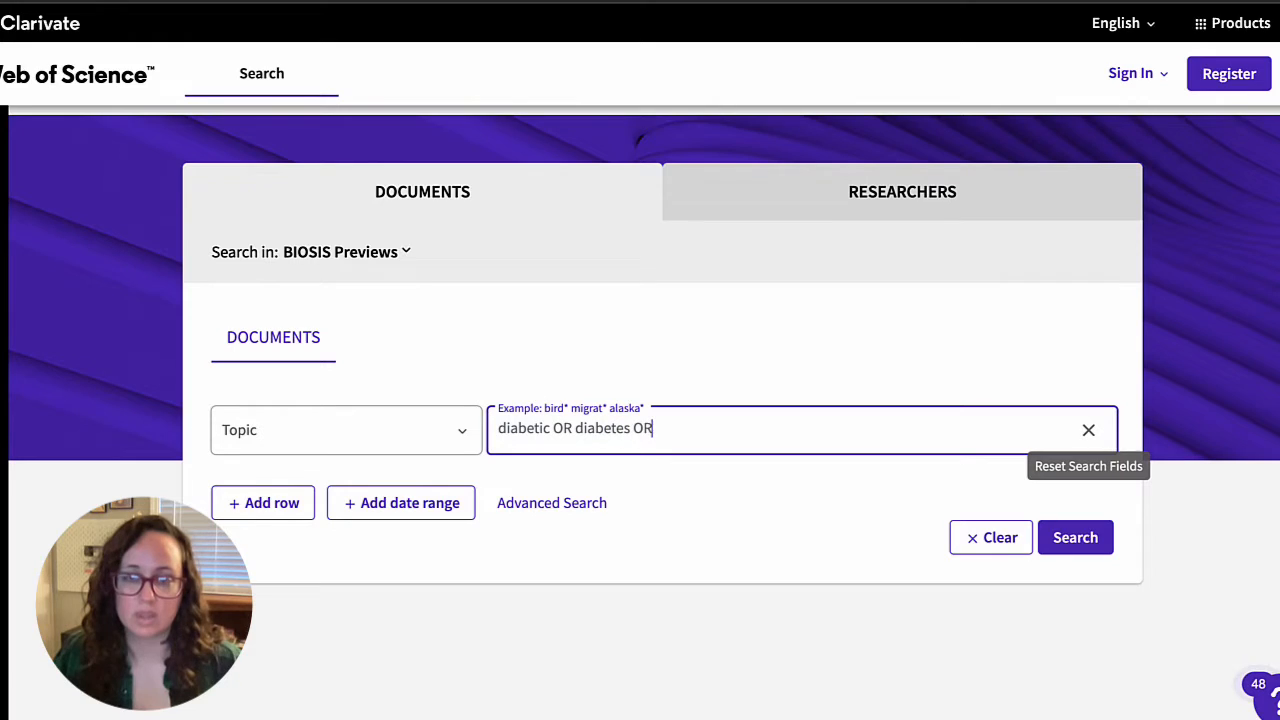
pyautogui.write('"diabetes mellitus"')
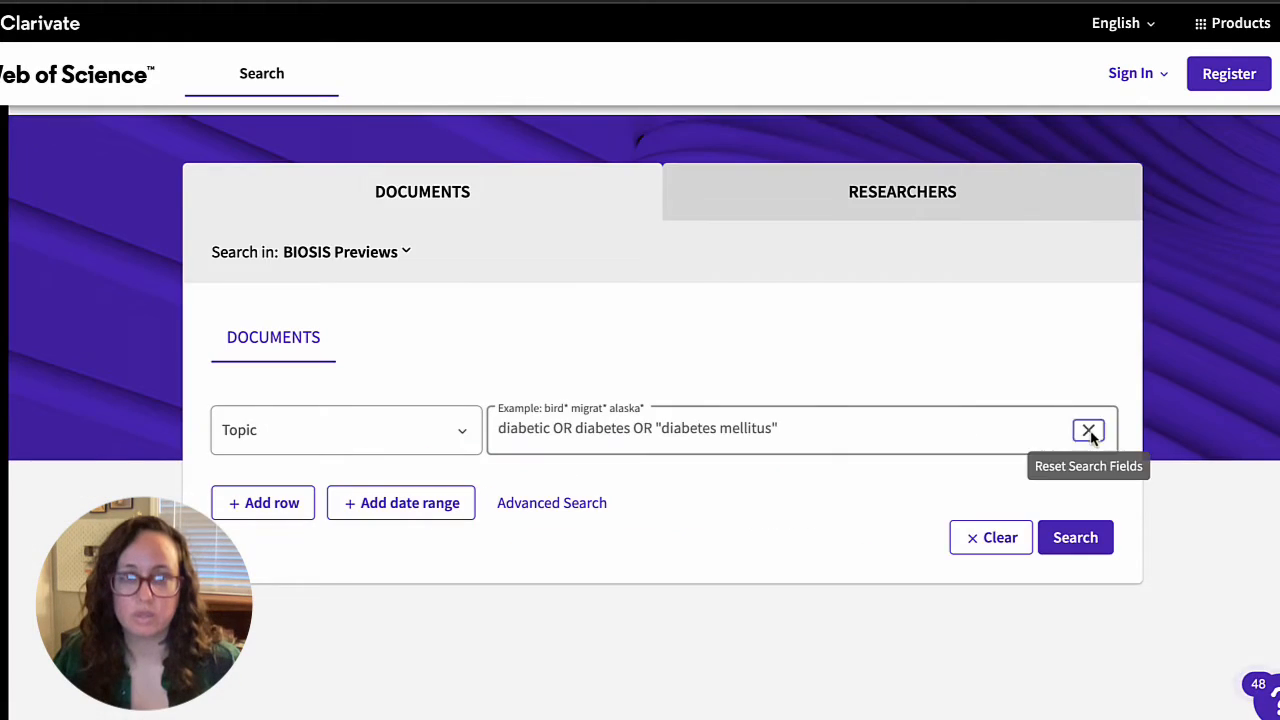
# Run the topic query COVID OR "novel coronavirus" OR SARS-CoV-2 OR COVID-19
pyautogui.write('COVID OR "novel coron')
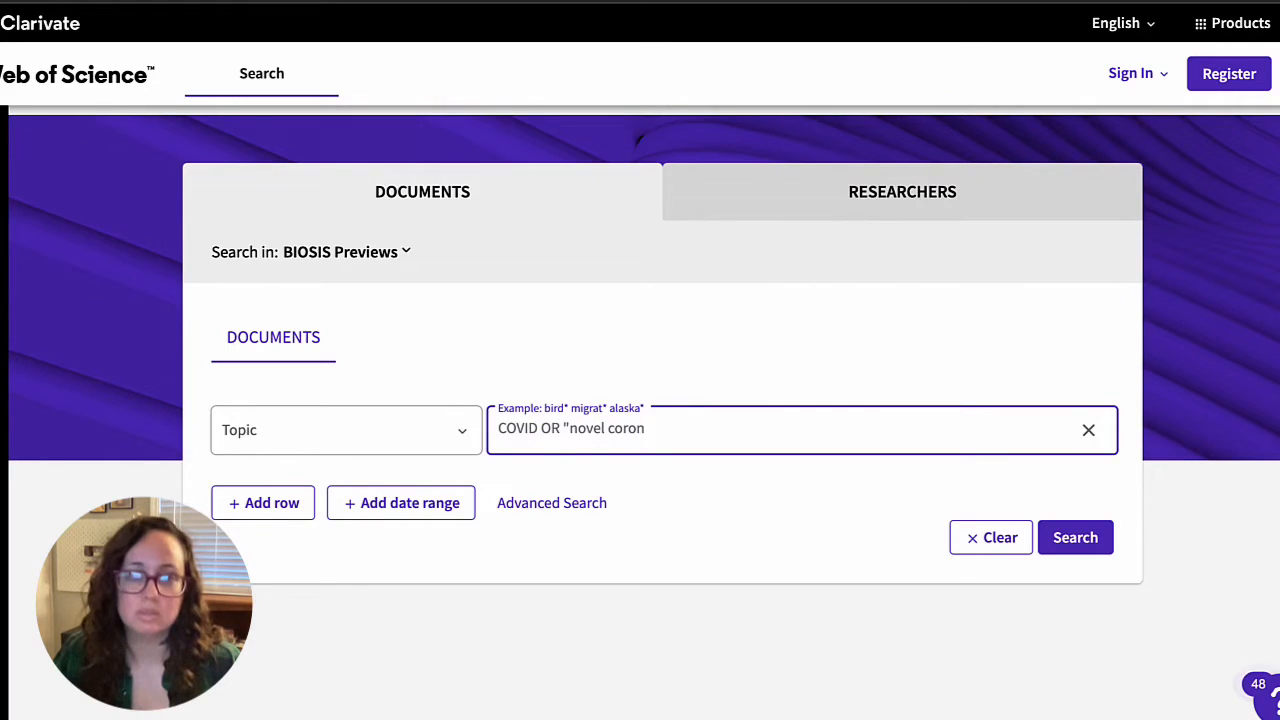
pyautogui.write('avirus" OR SARS-CoV-2 OR COVID-19')
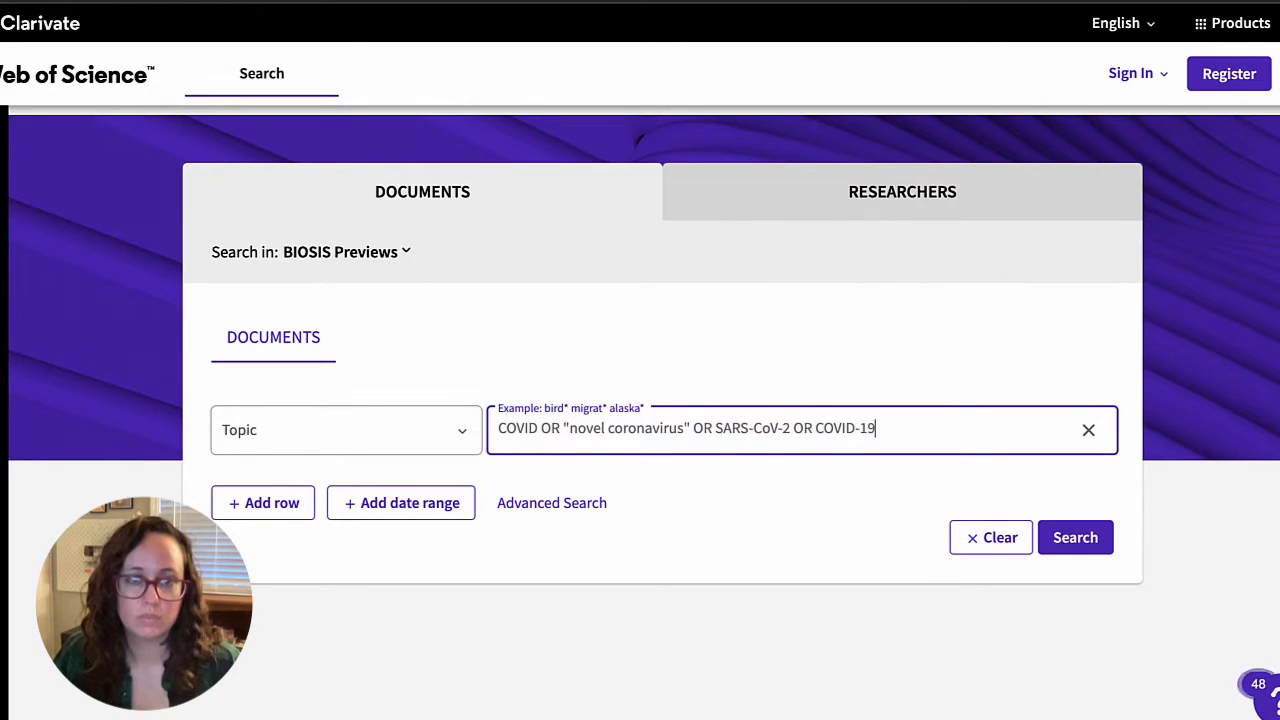
pyautogui.click(1076, 536)
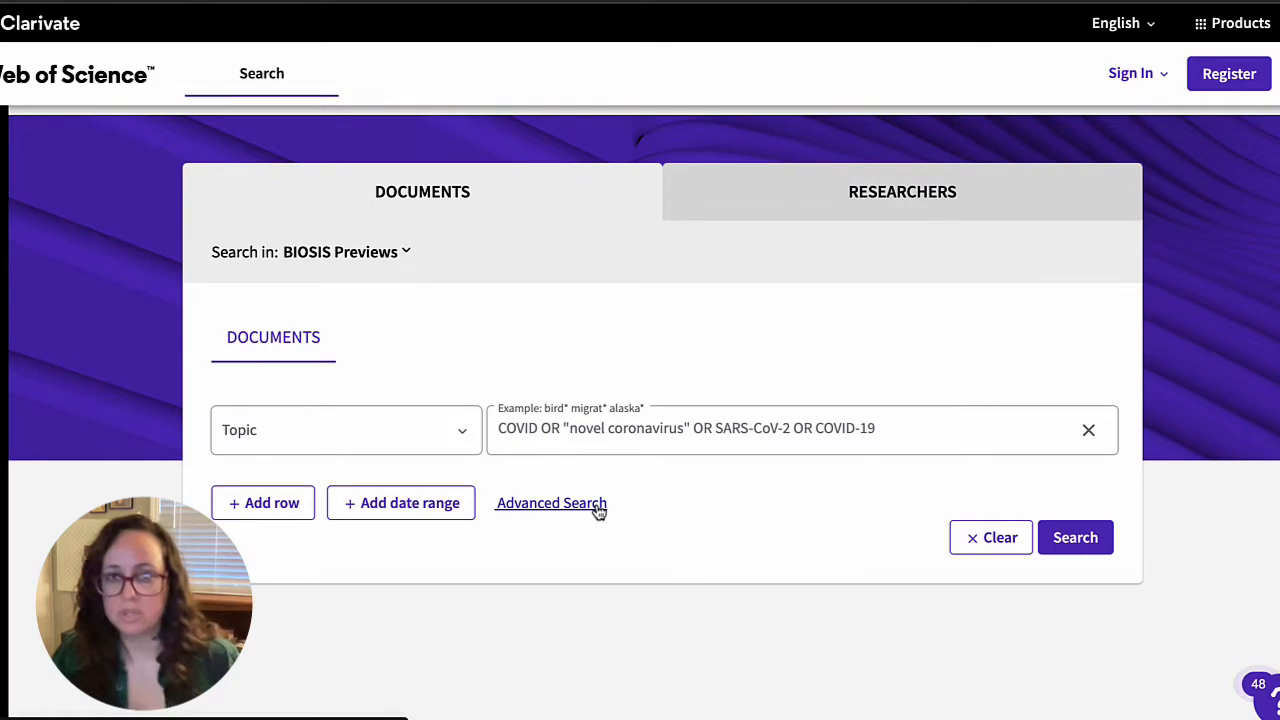
# Go to Advanced Search, dismiss the guided tour, and reveal the four Session Queries
pyautogui.click(552, 504)
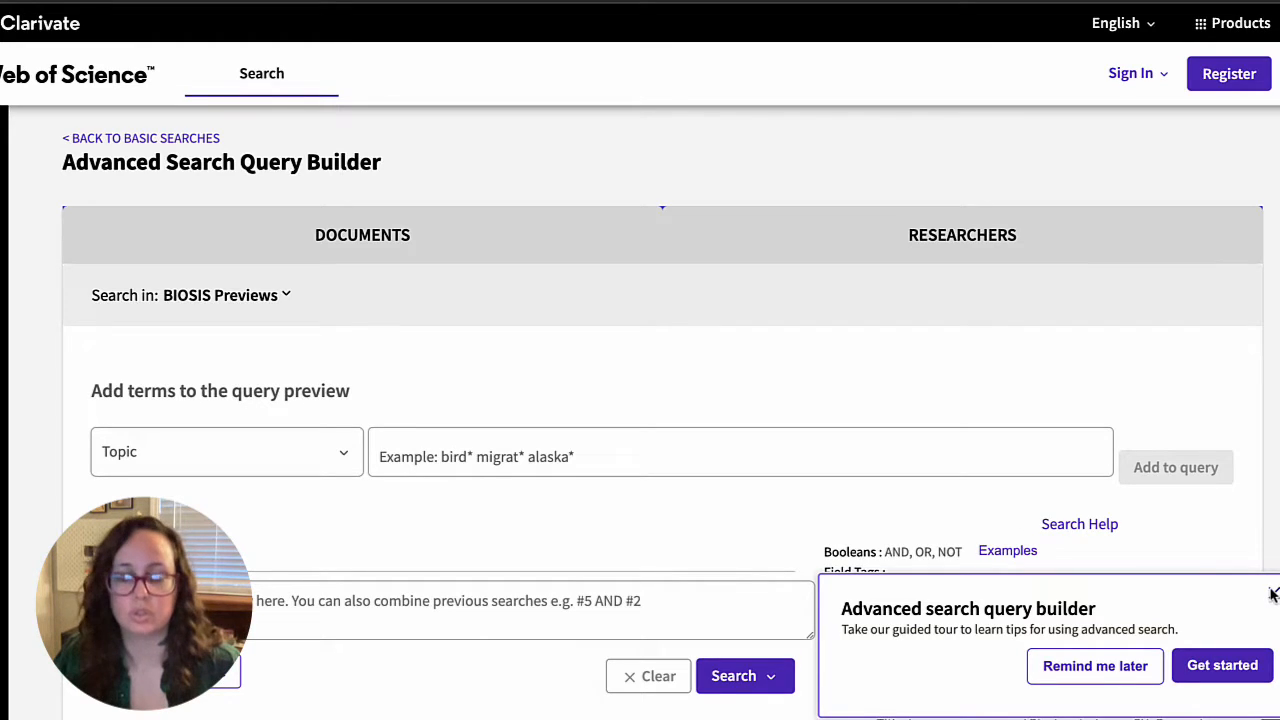
pyautogui.click(1272, 592)
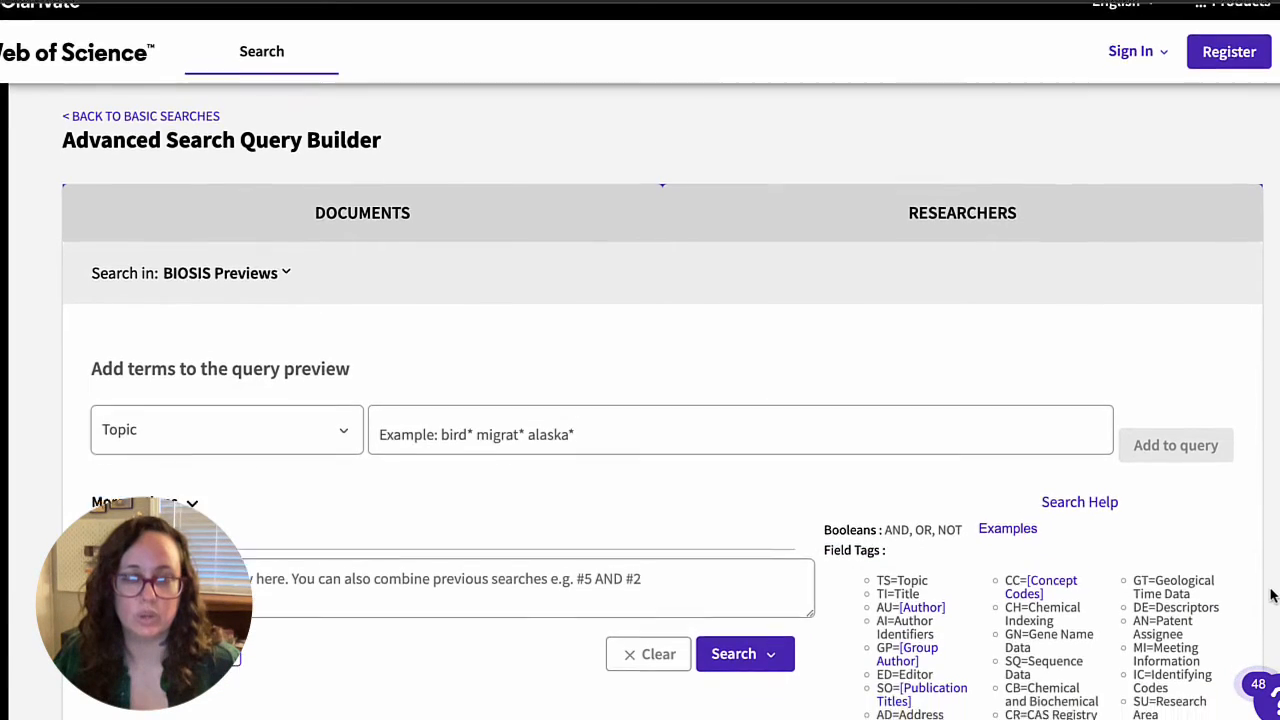
pyautogui.scroll(-3)
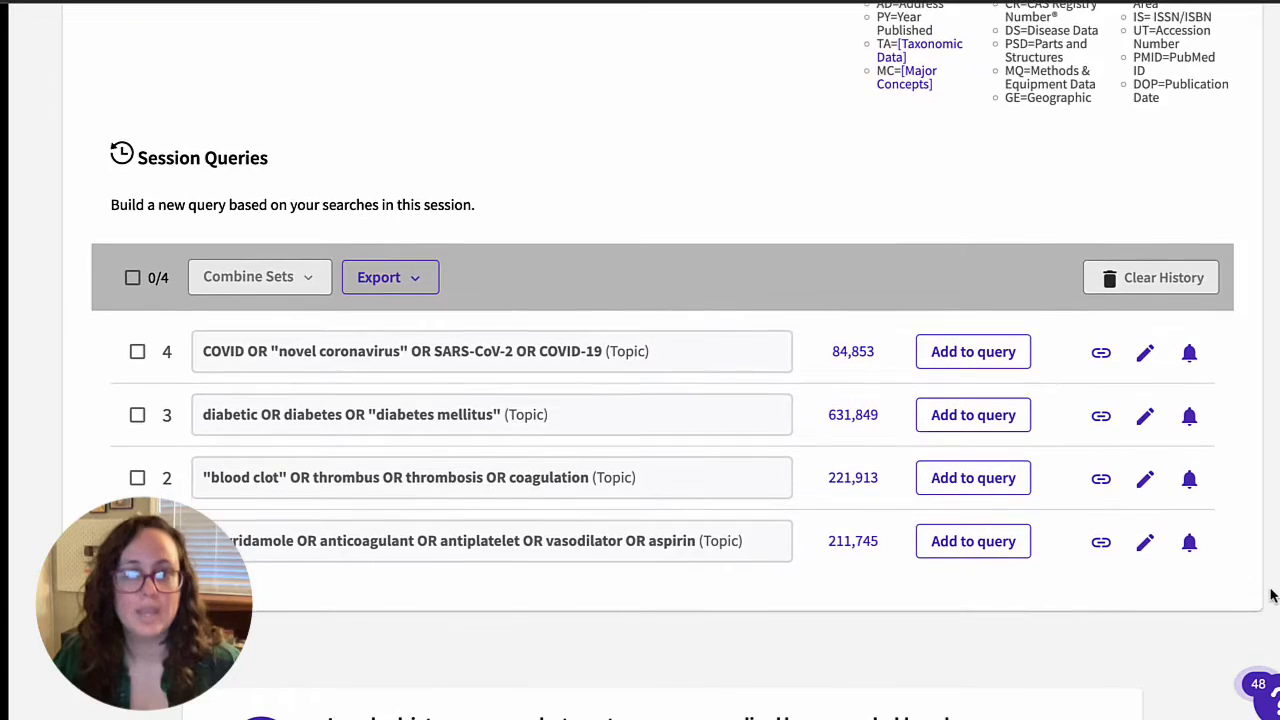
pyautogui.scroll(-3)
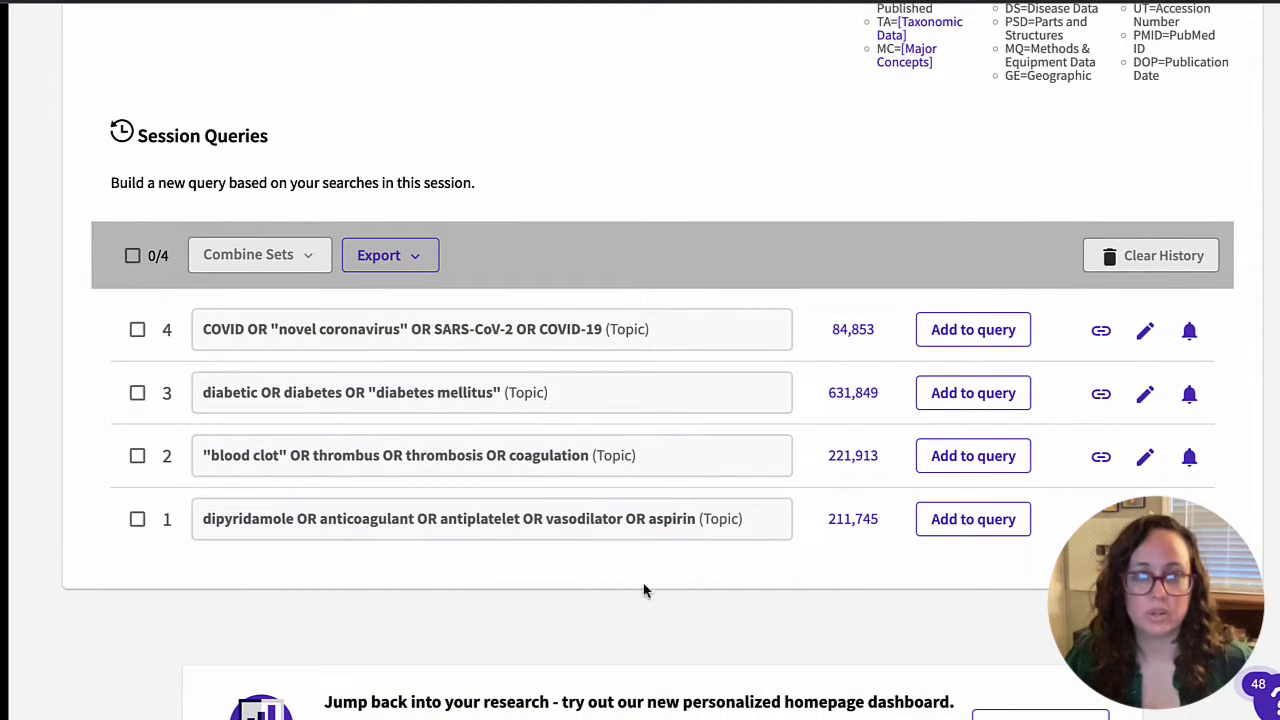
pyautogui.moveTo(568, 536)
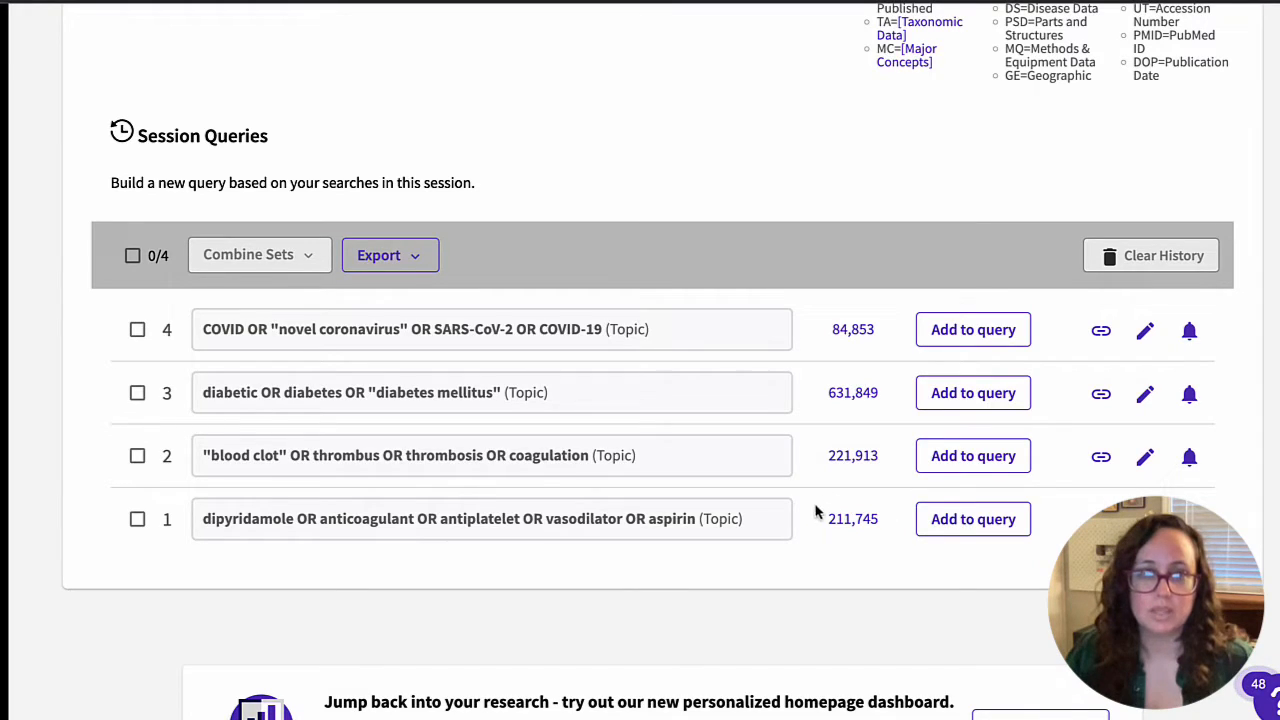
pyautogui.moveTo(324, 568)
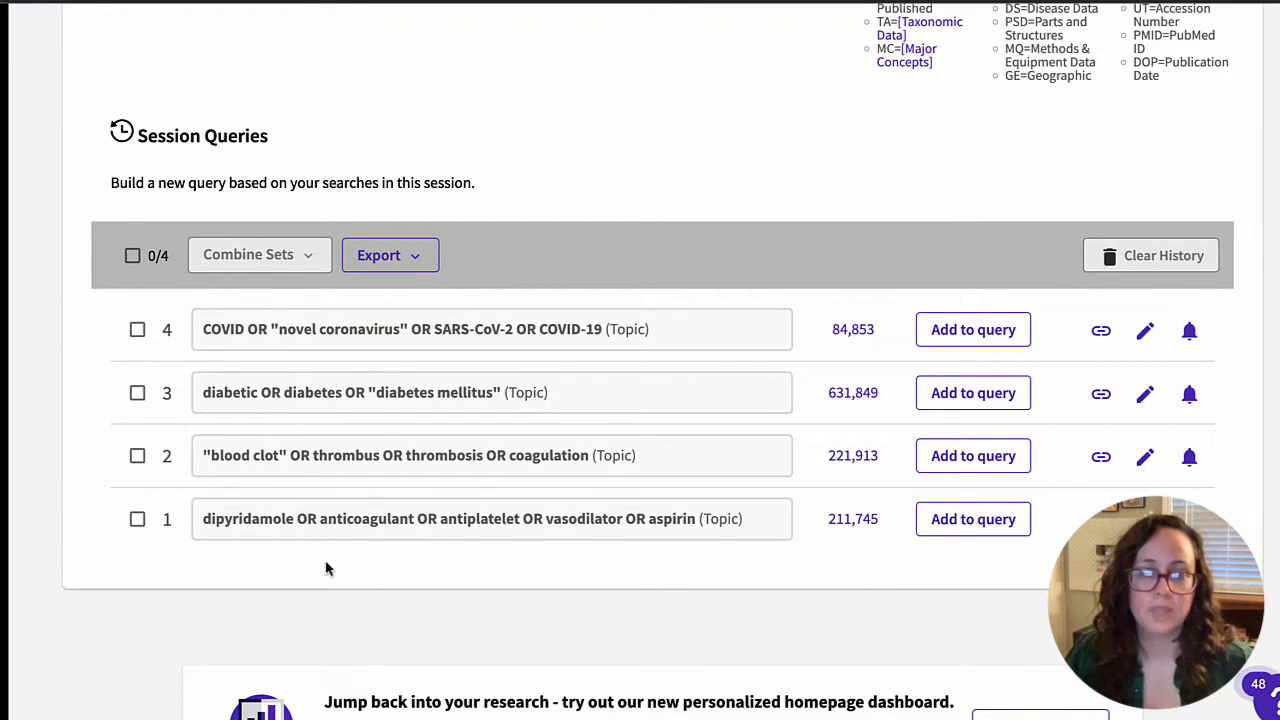
# Combine session sets #1 AND #2 via Combine Sets
pyautogui.click(136, 518)
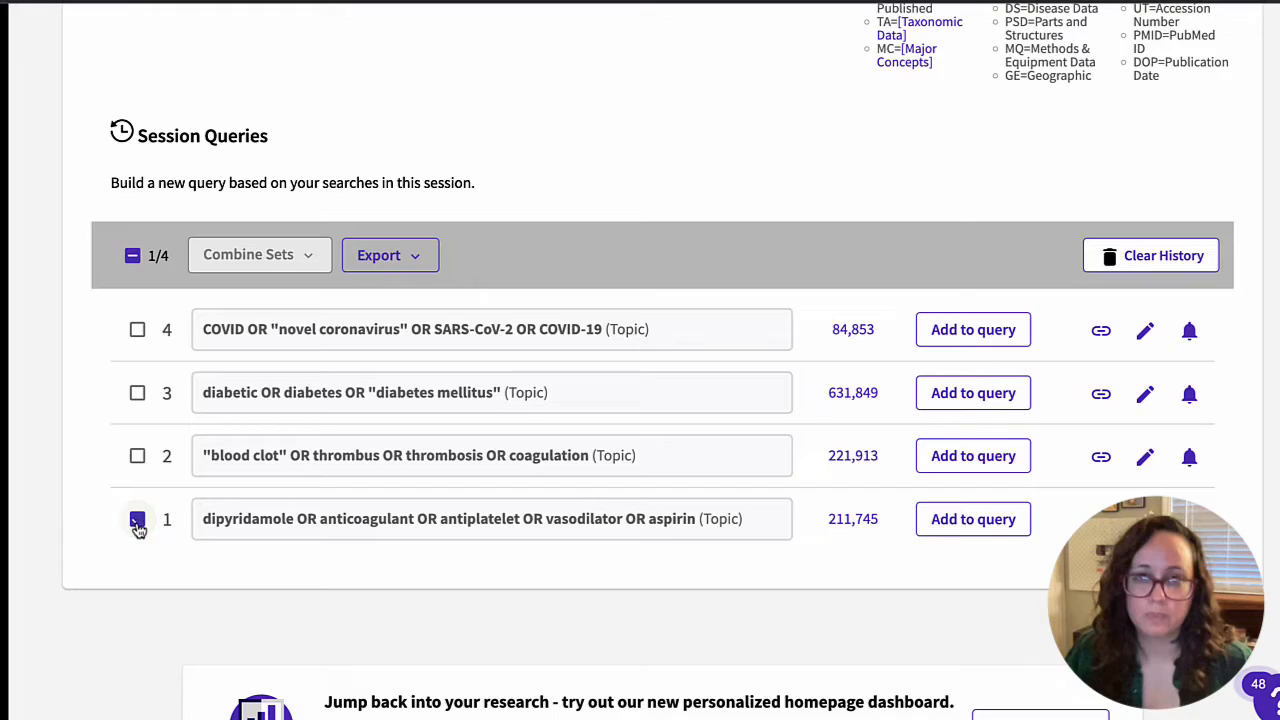
pyautogui.click(136, 456)
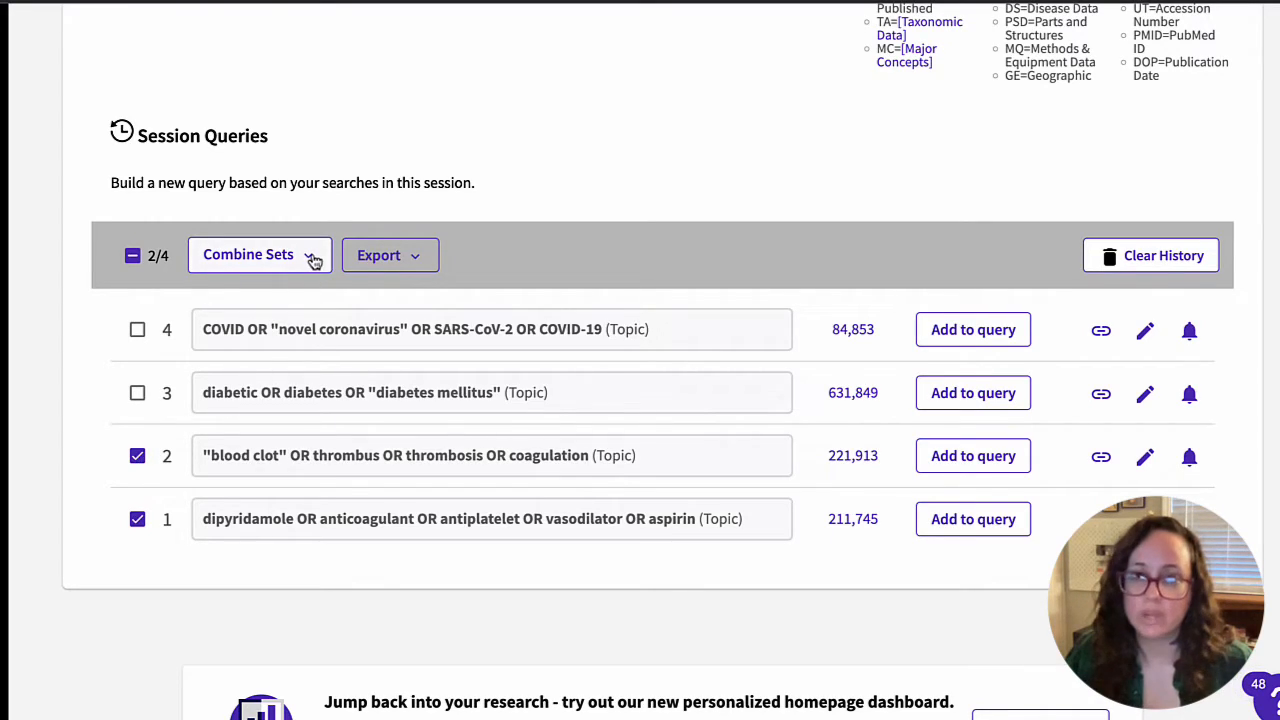
pyautogui.click(248, 254)
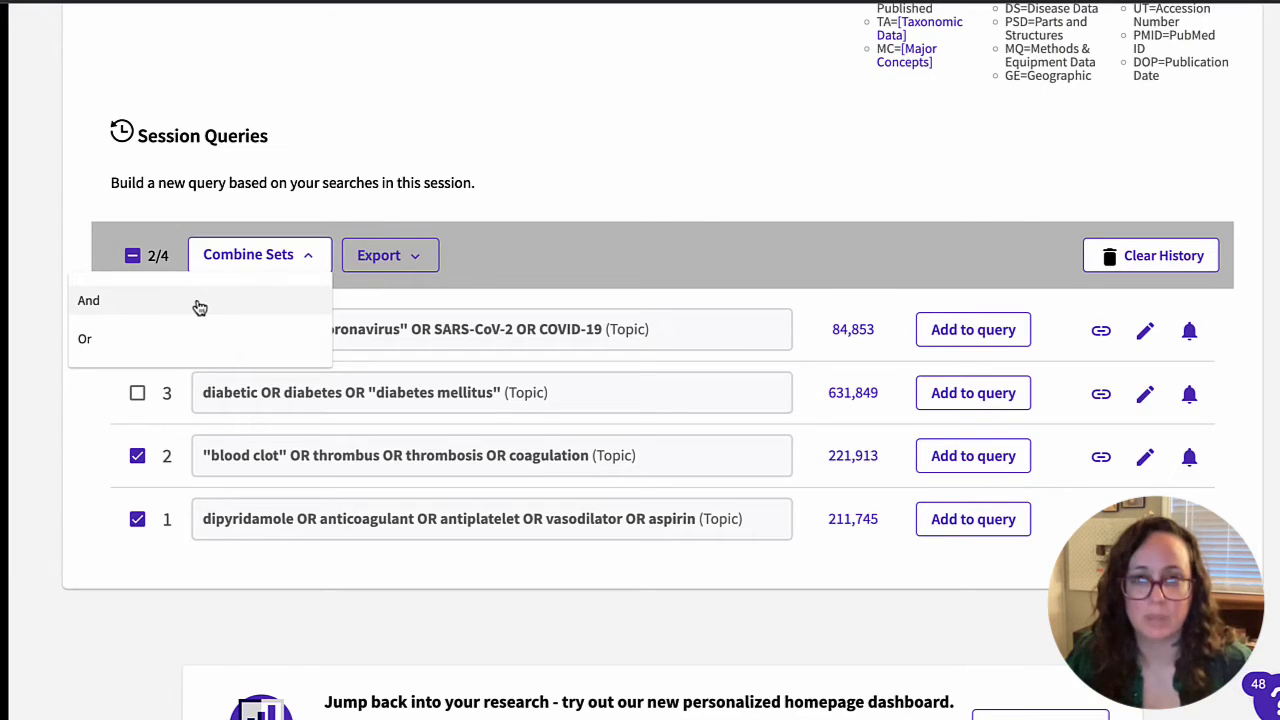
pyautogui.click(88, 300)
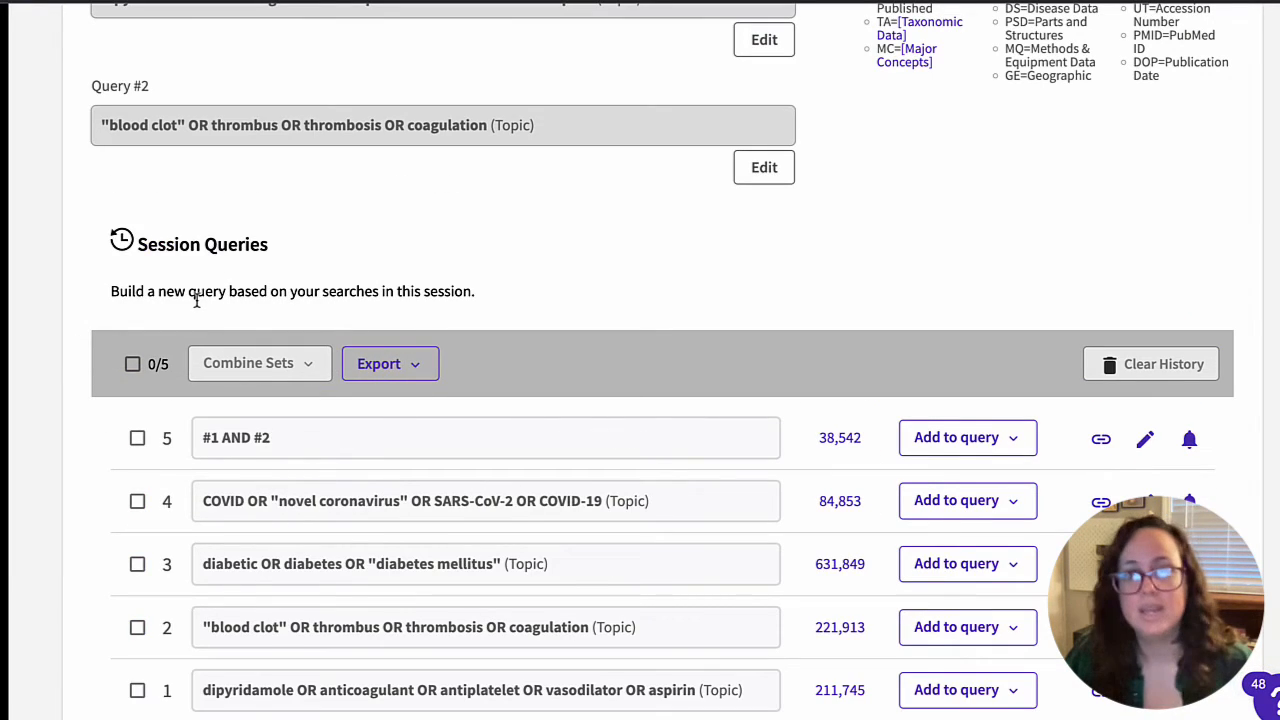
# Combine session sets #1 AND #3 via Combine Sets
pyautogui.scroll(-3)
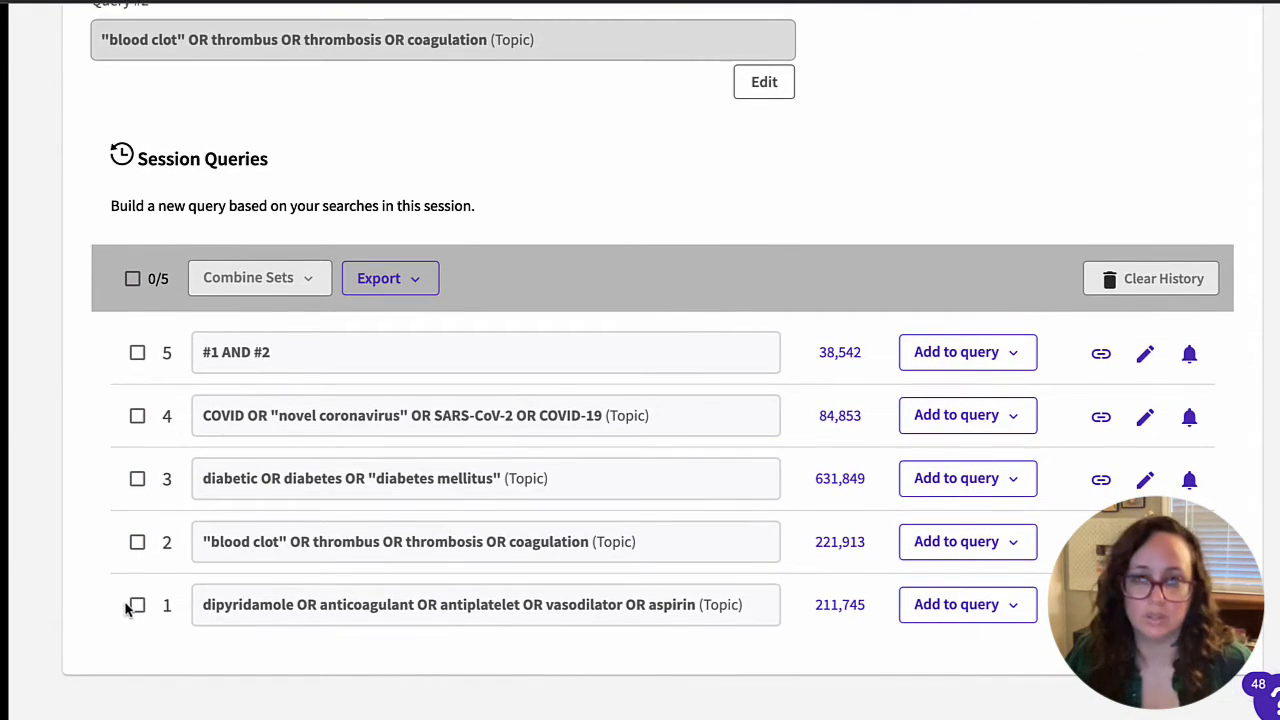
pyautogui.click(248, 276)
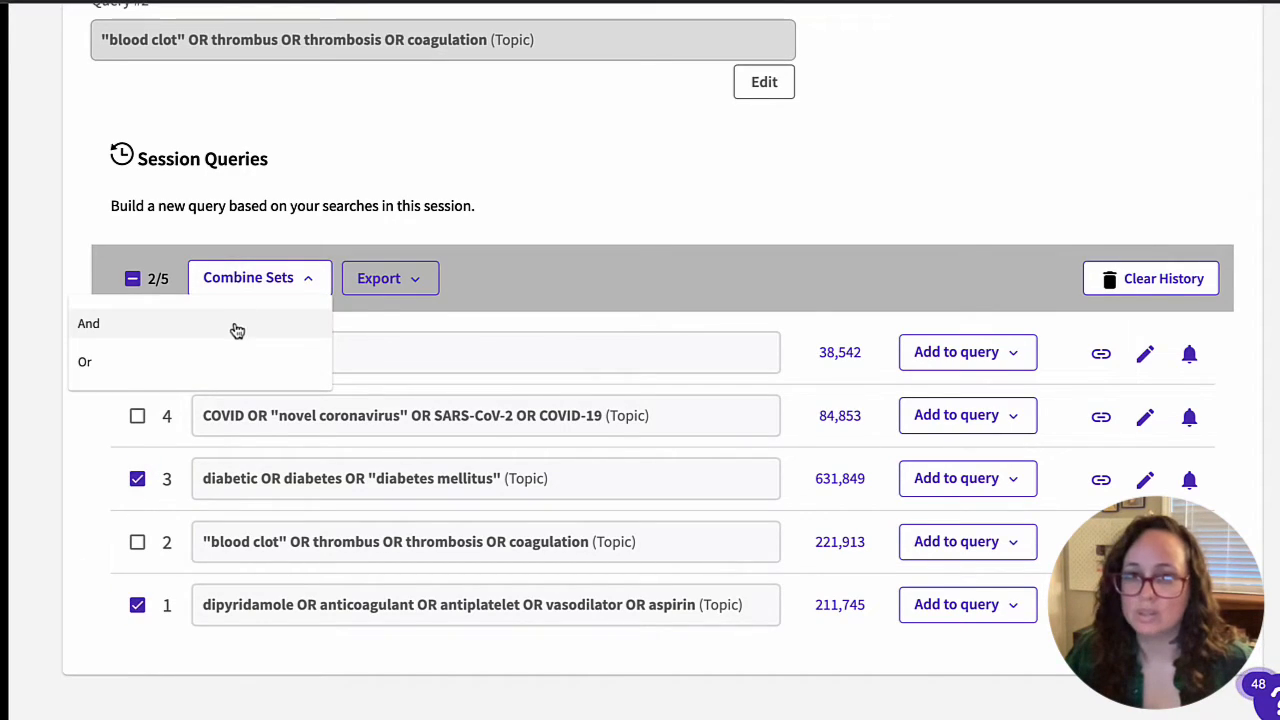
pyautogui.click(88, 324)
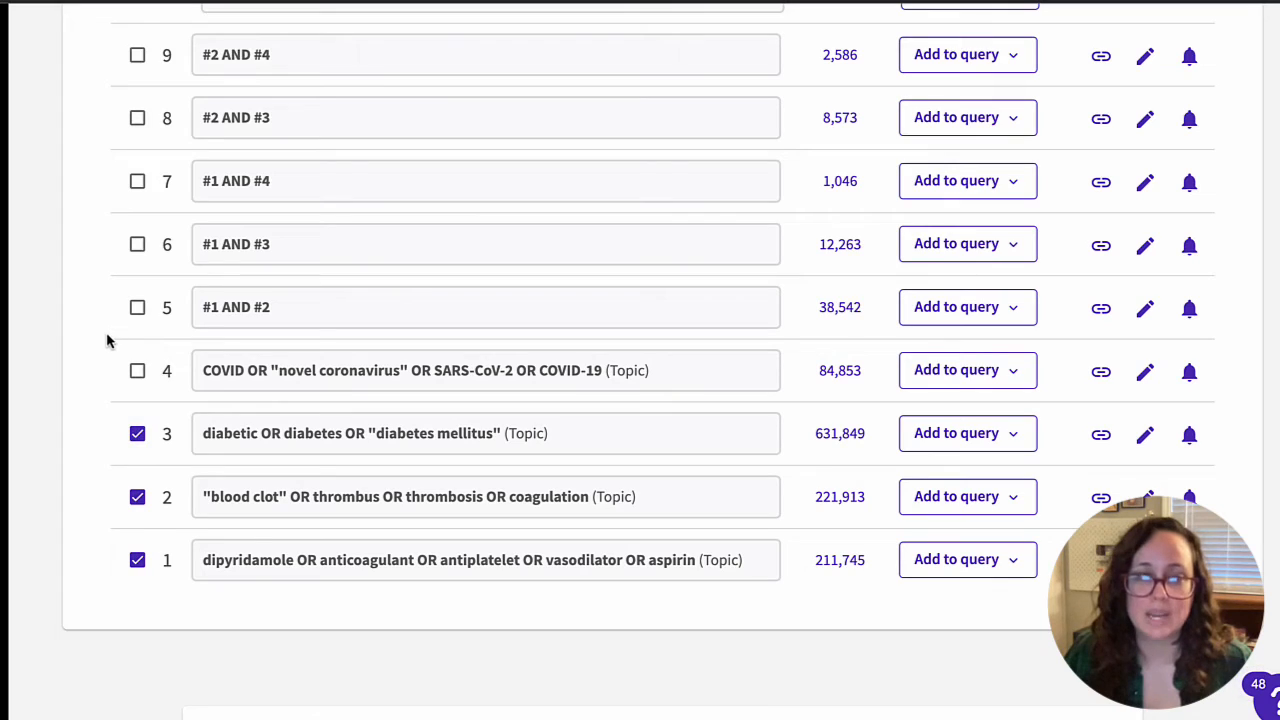
# Open the 3,753 results of combined set #3 AND #4 from Session Queries
pyautogui.scroll(3)
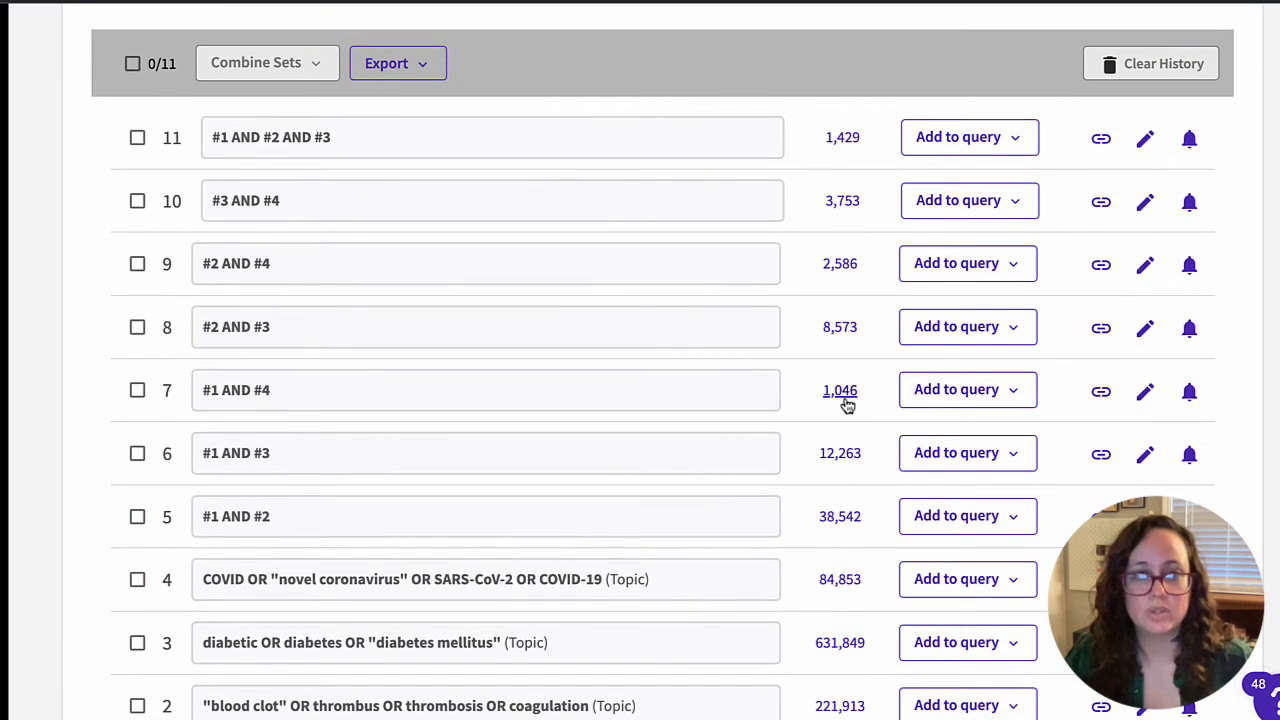
pyautogui.moveTo(844, 204)
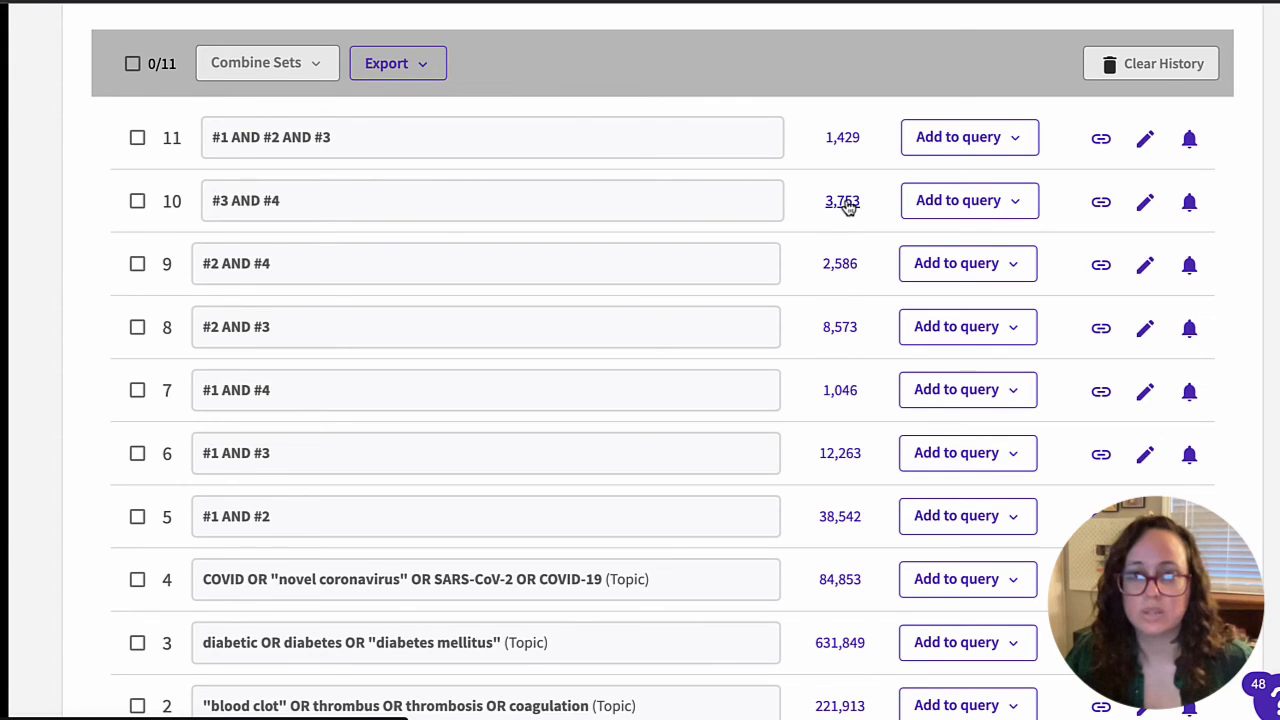
pyautogui.click(842, 200)
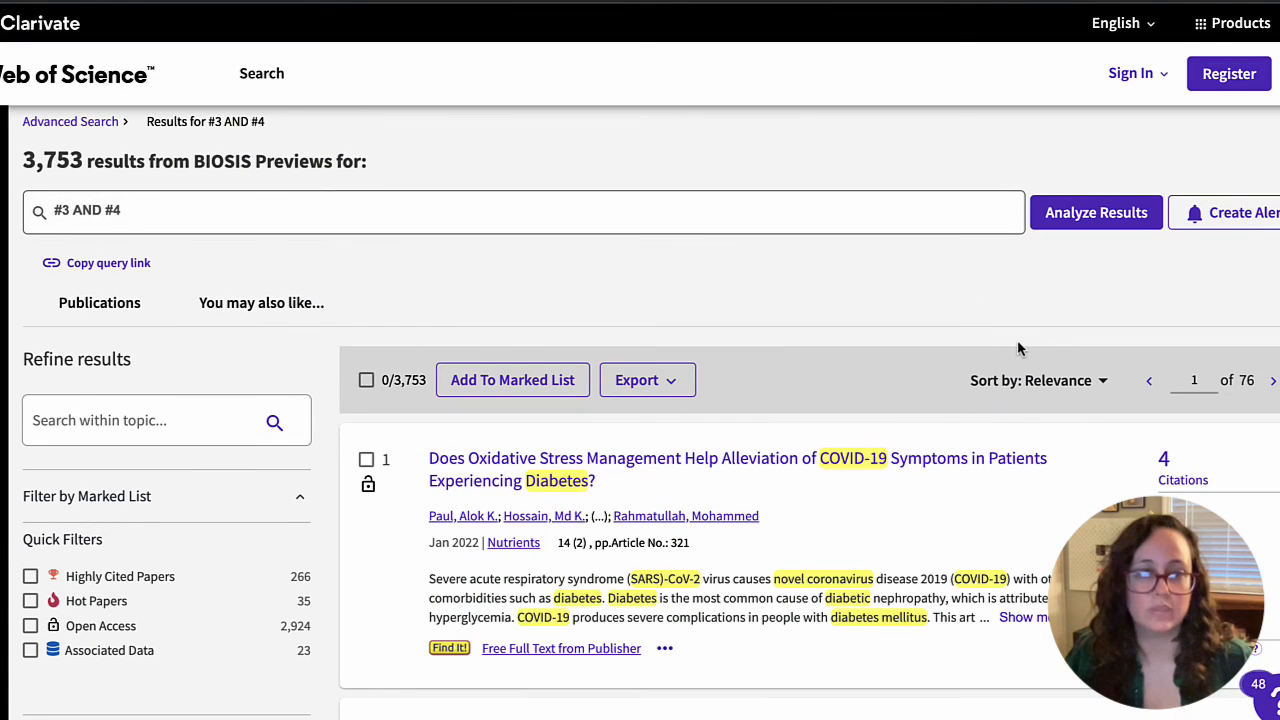